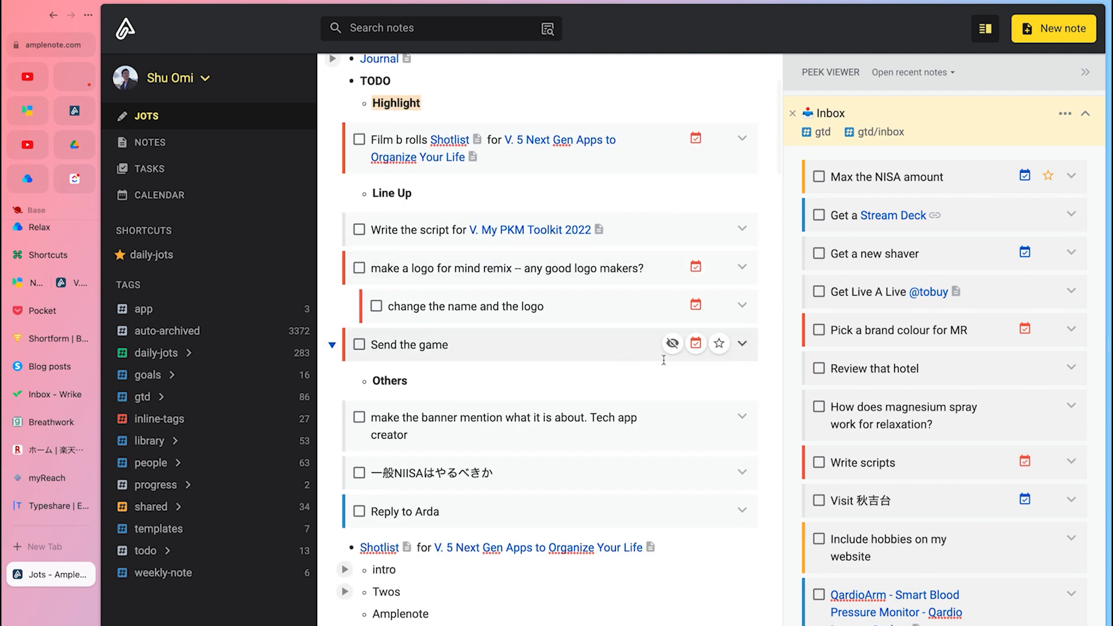
Step: Open the 'summer vacation 2022' note from the Notes list and view its flight prices
scroll(down, 3)
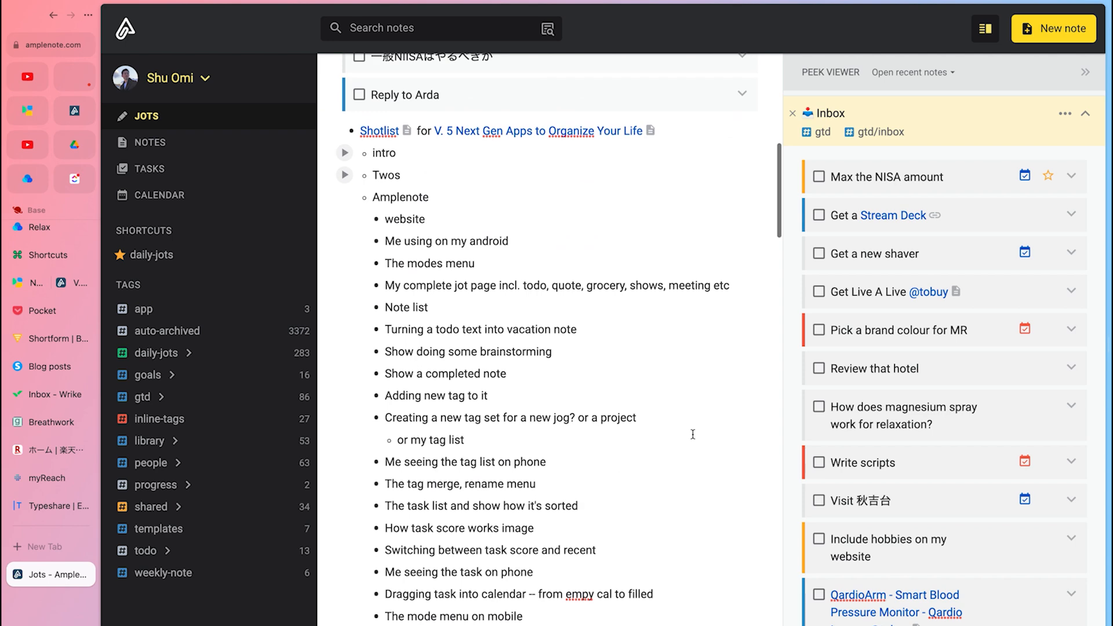
click(149, 142)
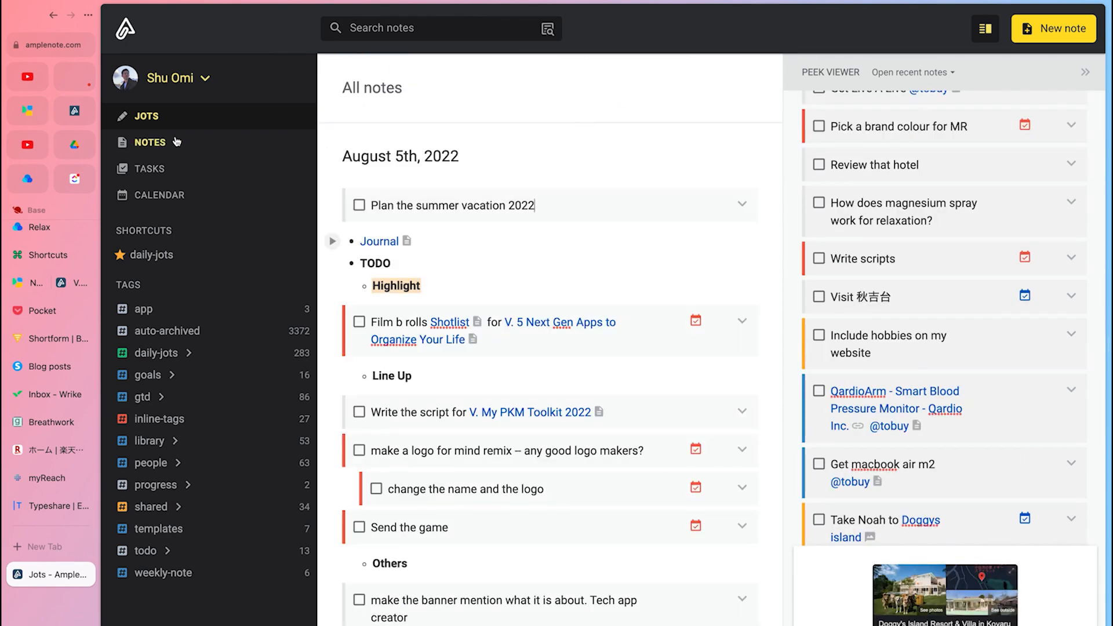
mouse_move(187, 147)
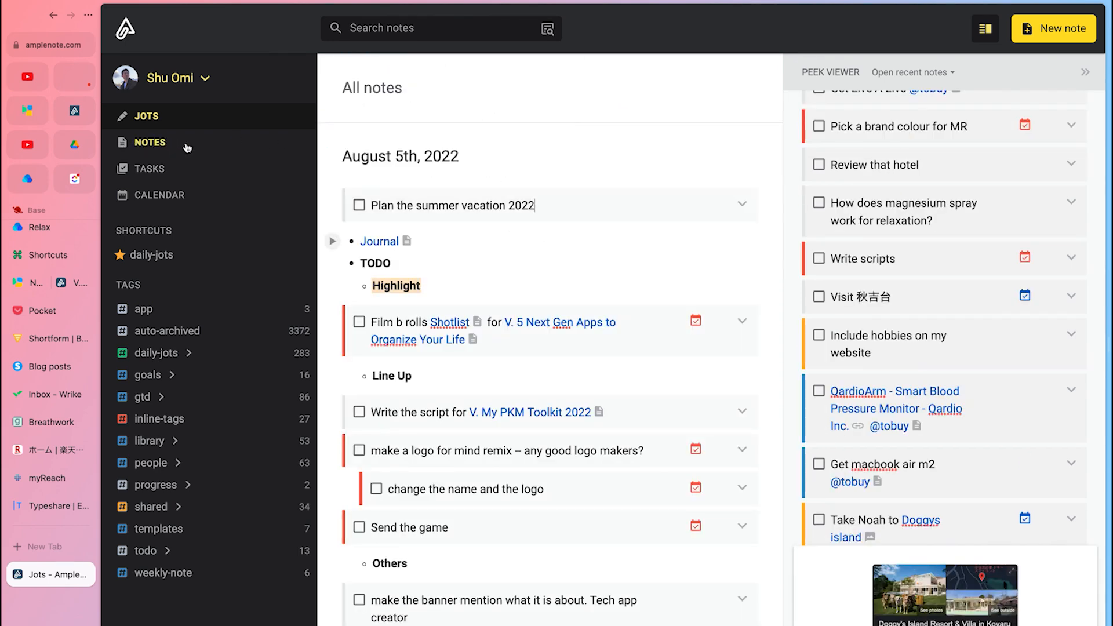
click(452, 205)
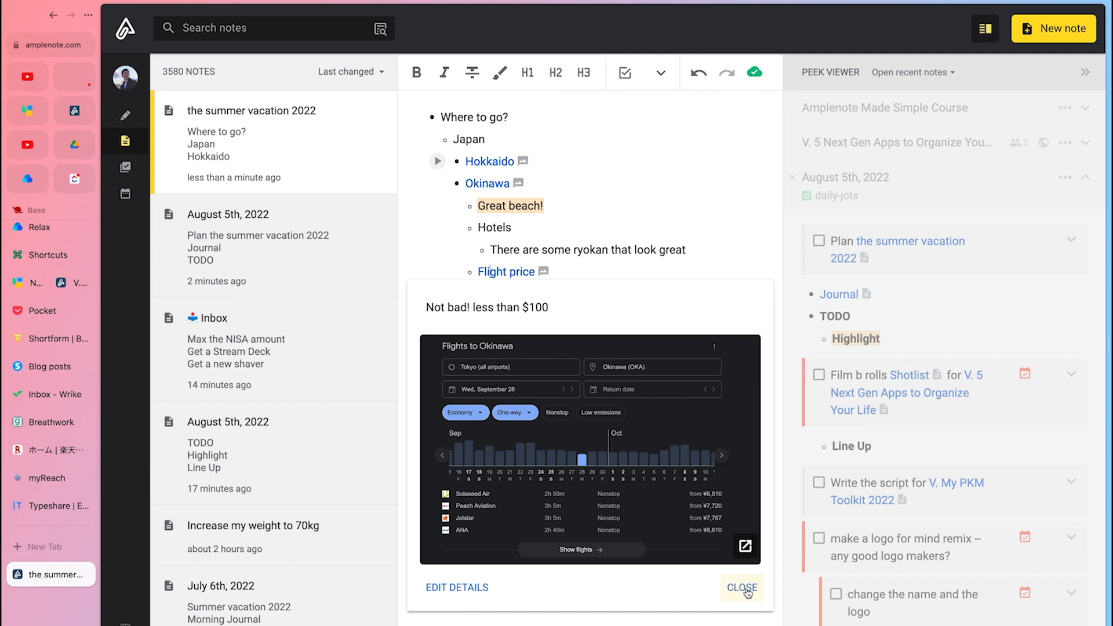
Step: Dismiss the flight prices and recolour the gtd/tickler-file tag orange
click(742, 588)
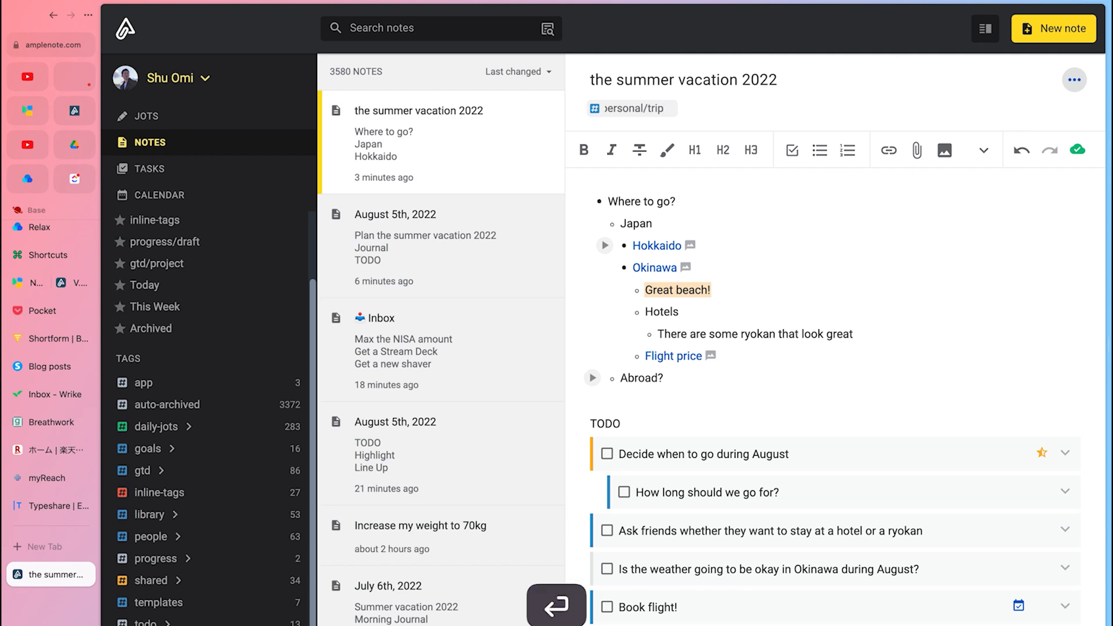
click(630, 108)
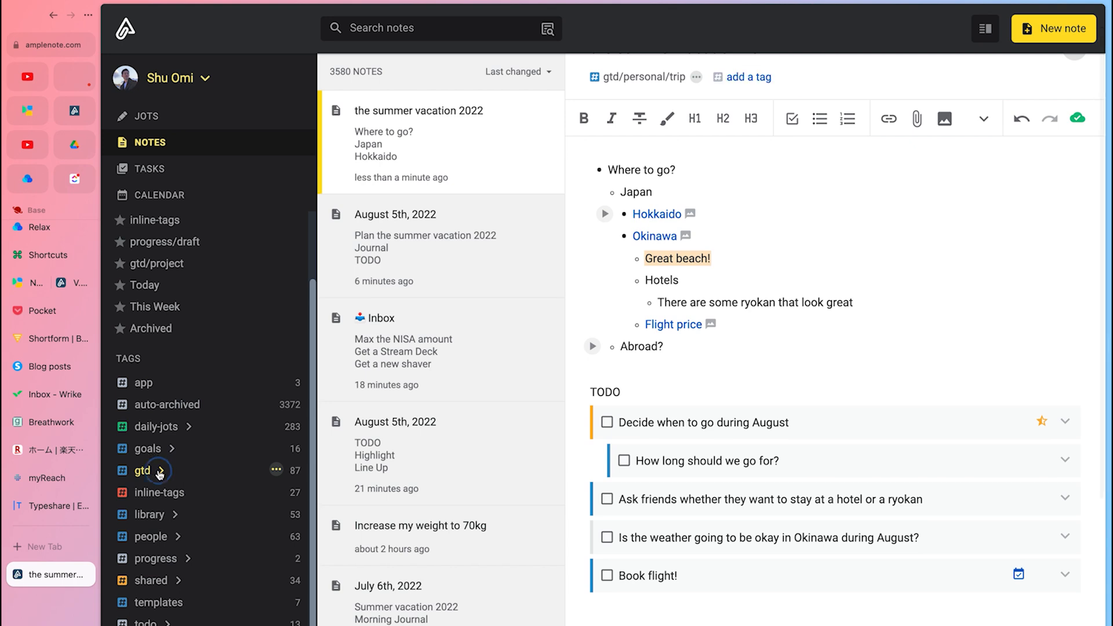
click(142, 471)
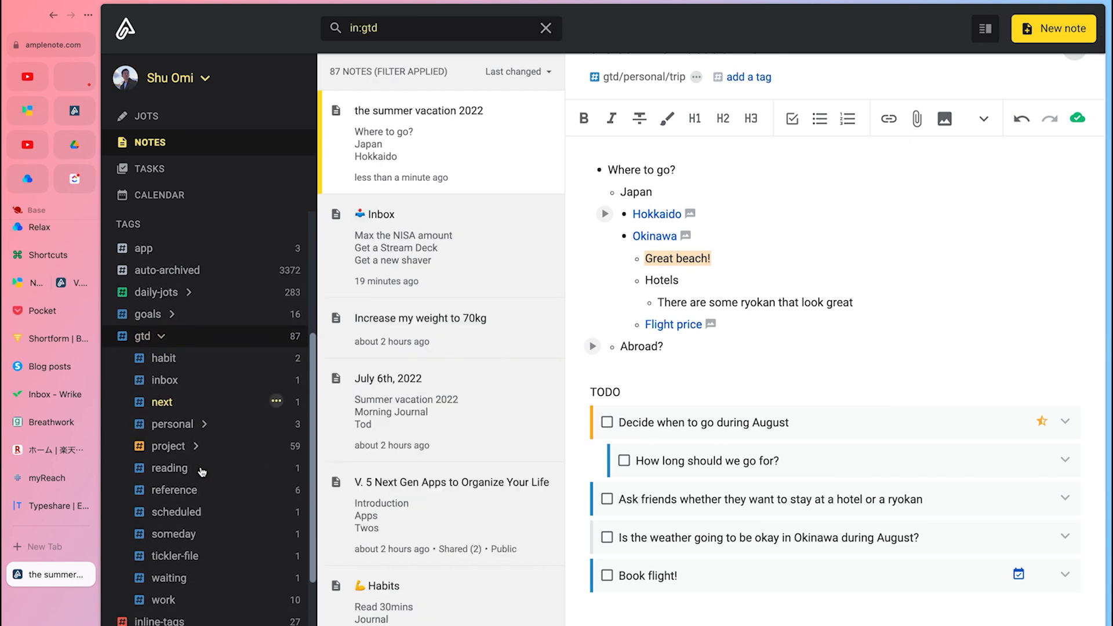
click(171, 424)
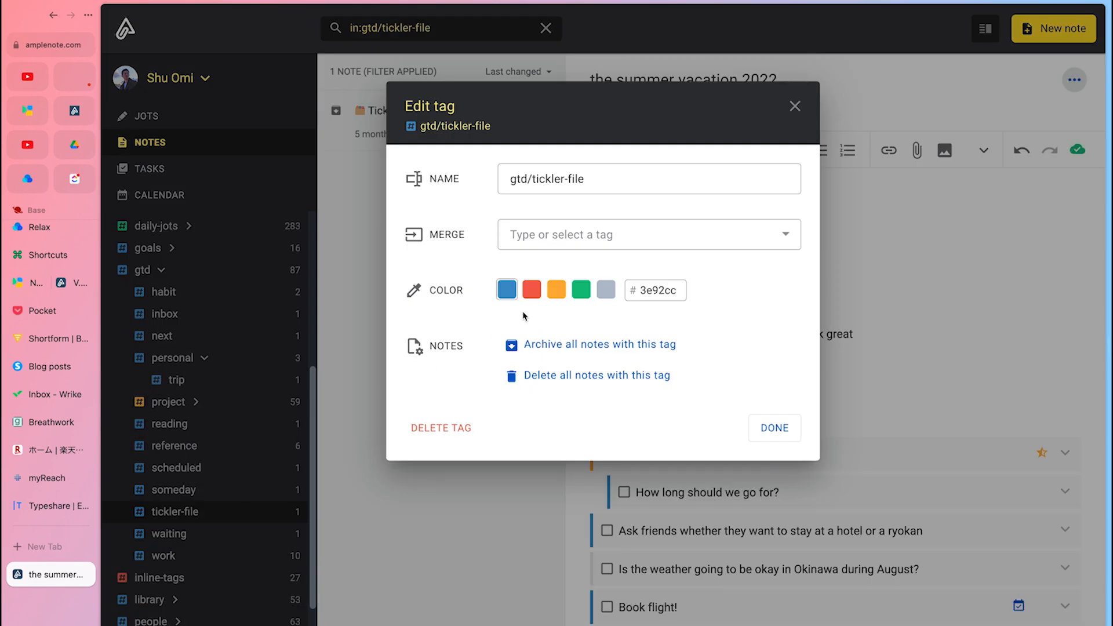
click(556, 290)
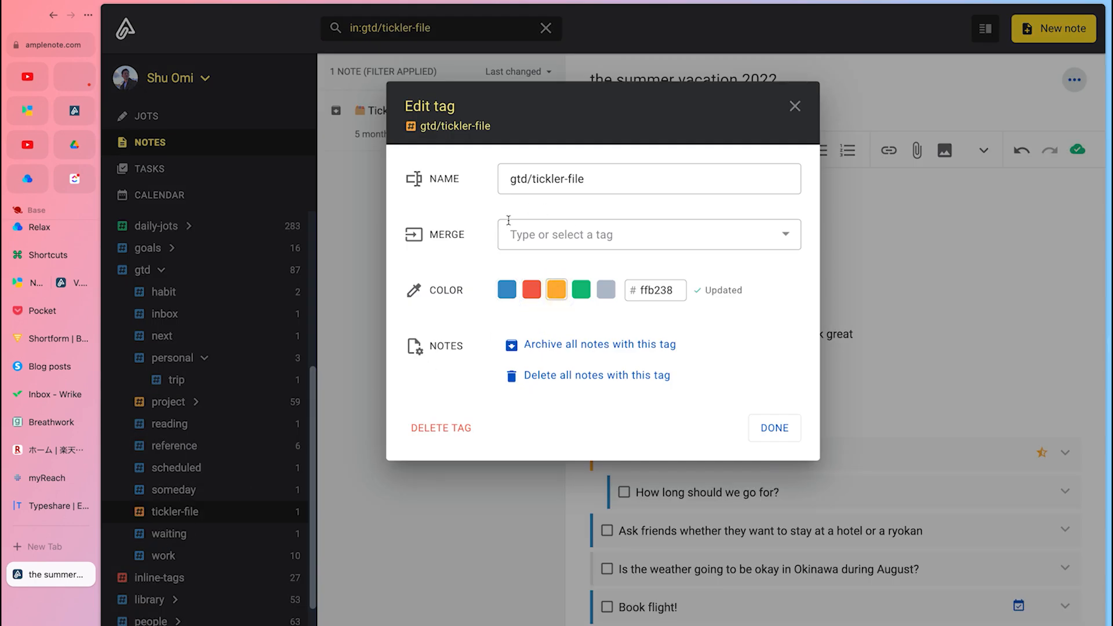
Step: Search 'som' in the Merge field and choose gtd/someday as the merge target
click(646, 234)
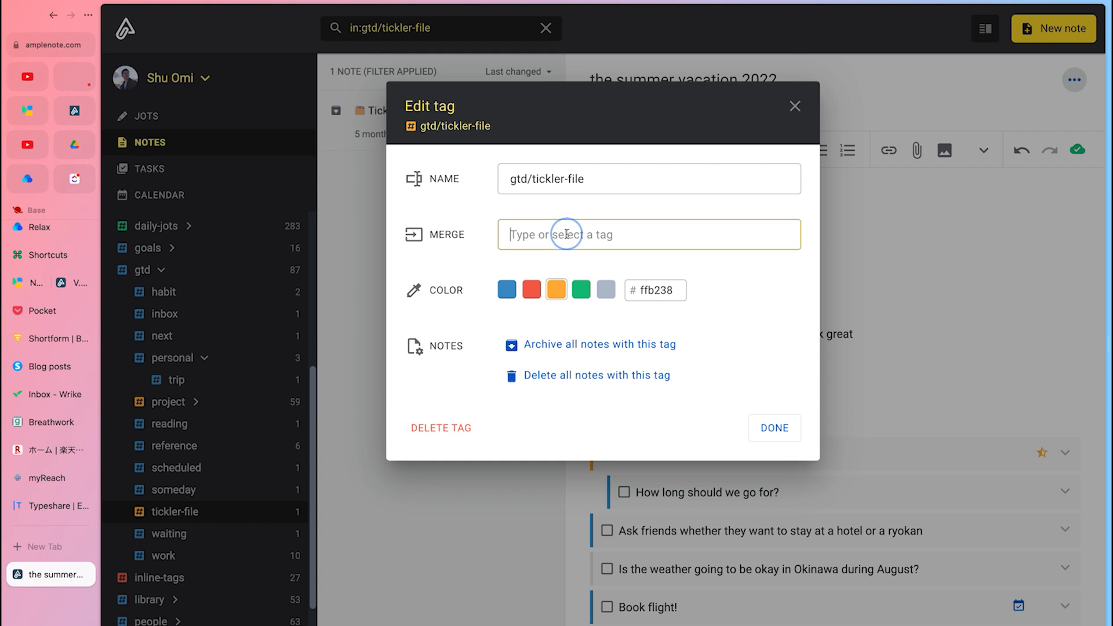
text(som)
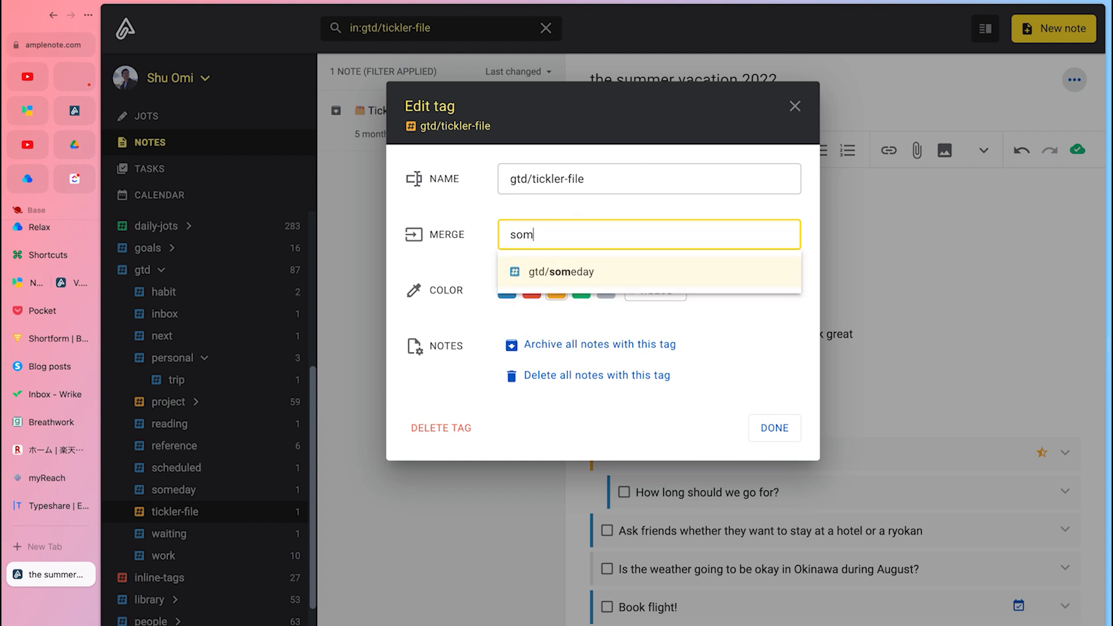
click(561, 272)
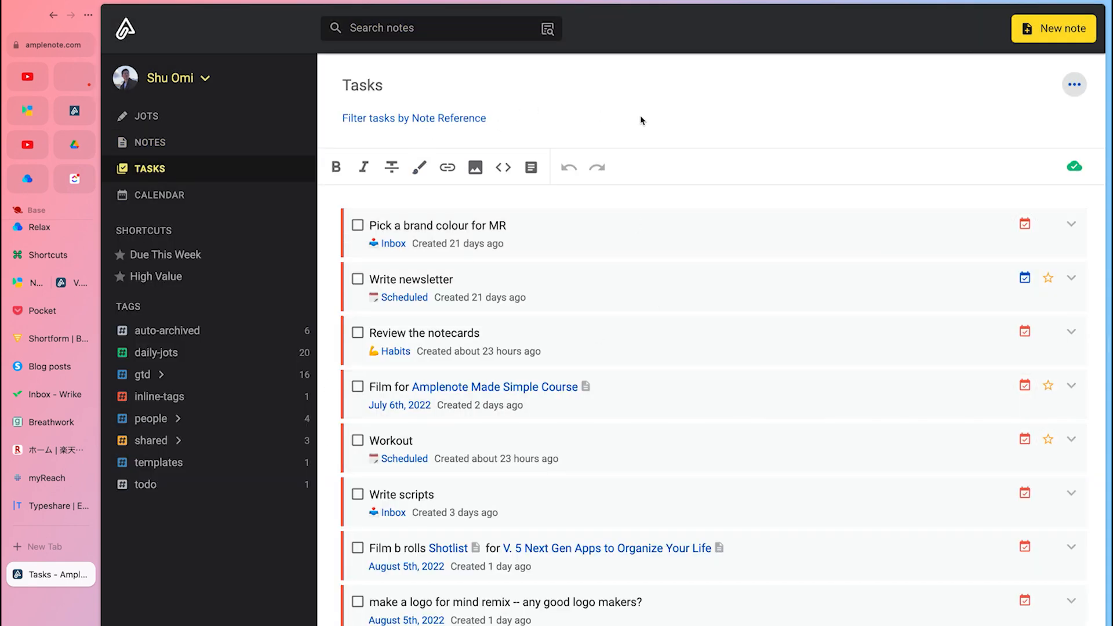
Step: Sort the Amplenote task list by Newest
scroll(down, 3)
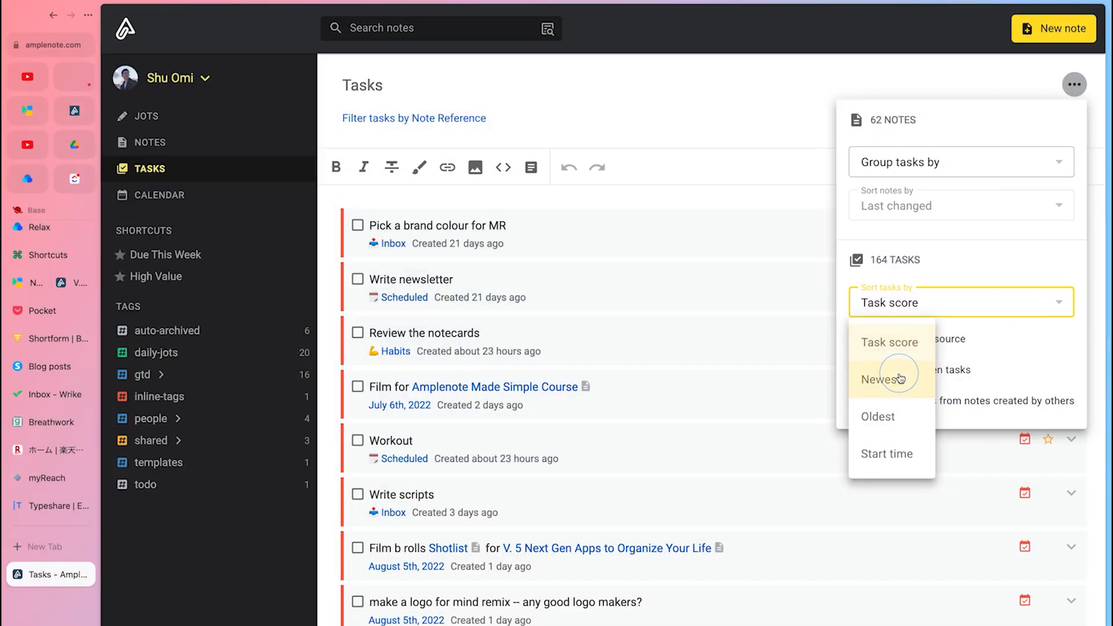
click(880, 379)
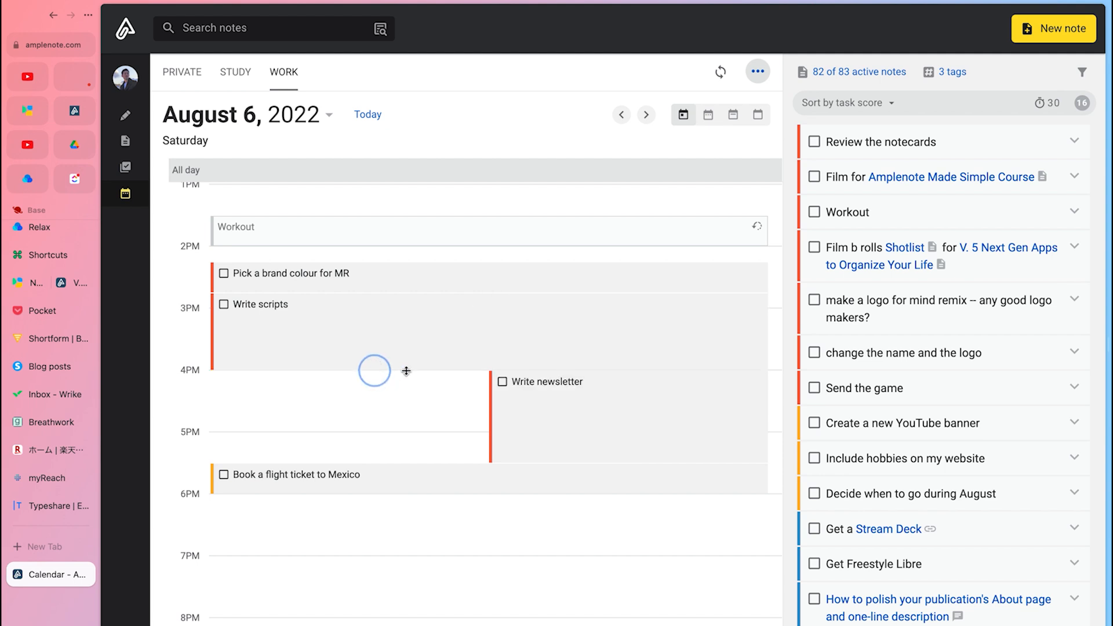
Step: Scroll through the August 6 day view with its scheduled work tasks
scroll(down, 3)
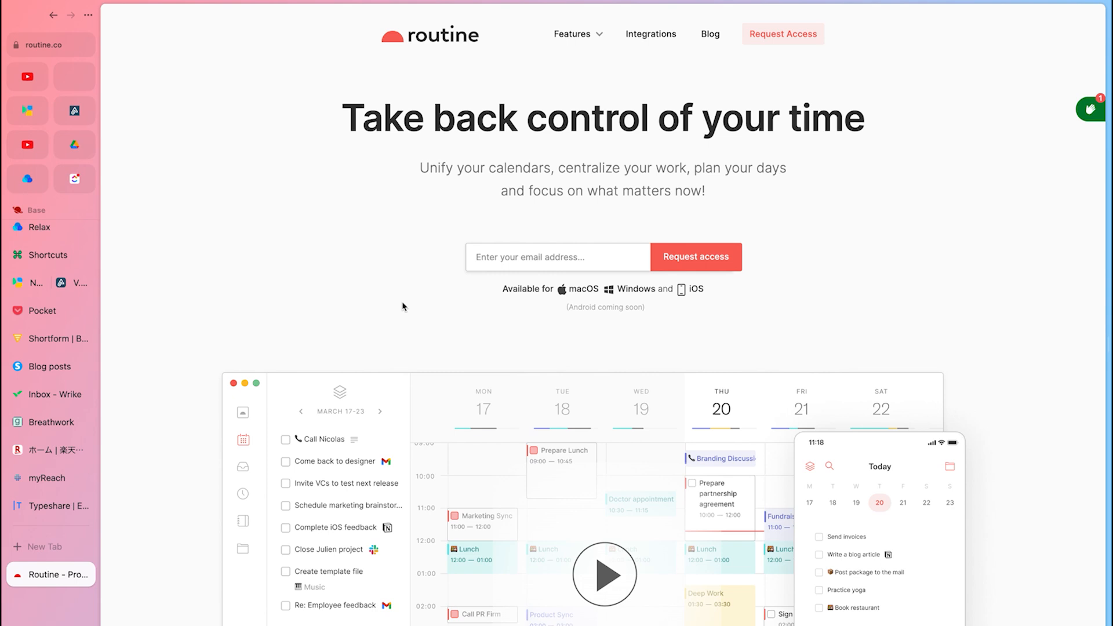
Step: Expand Routine's Features menu listing Planner, Universal Inbox, Time Blocking and more
click(572, 33)
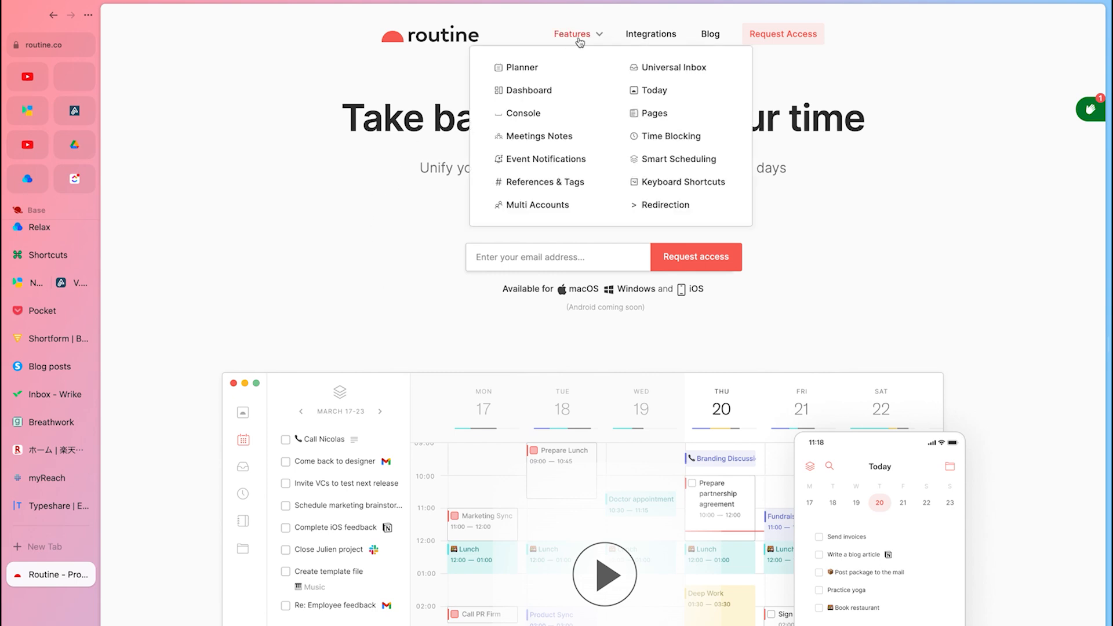
mouse_move(522, 114)
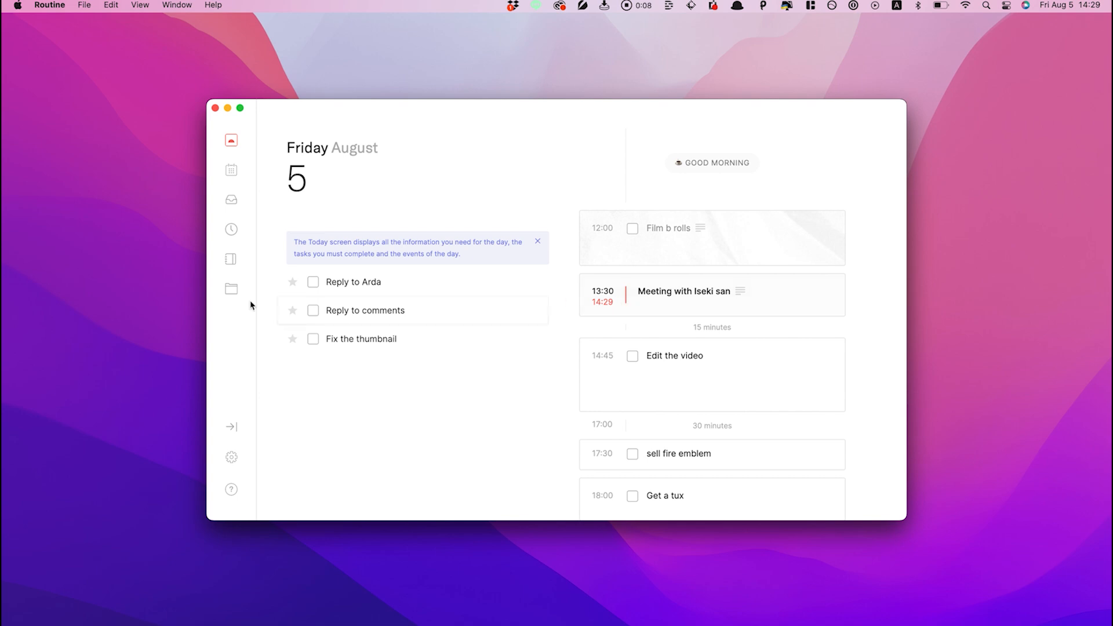
Step: Visit Routine's Planner, Inbox, Upcoming and Journal views in turn
click(231, 170)
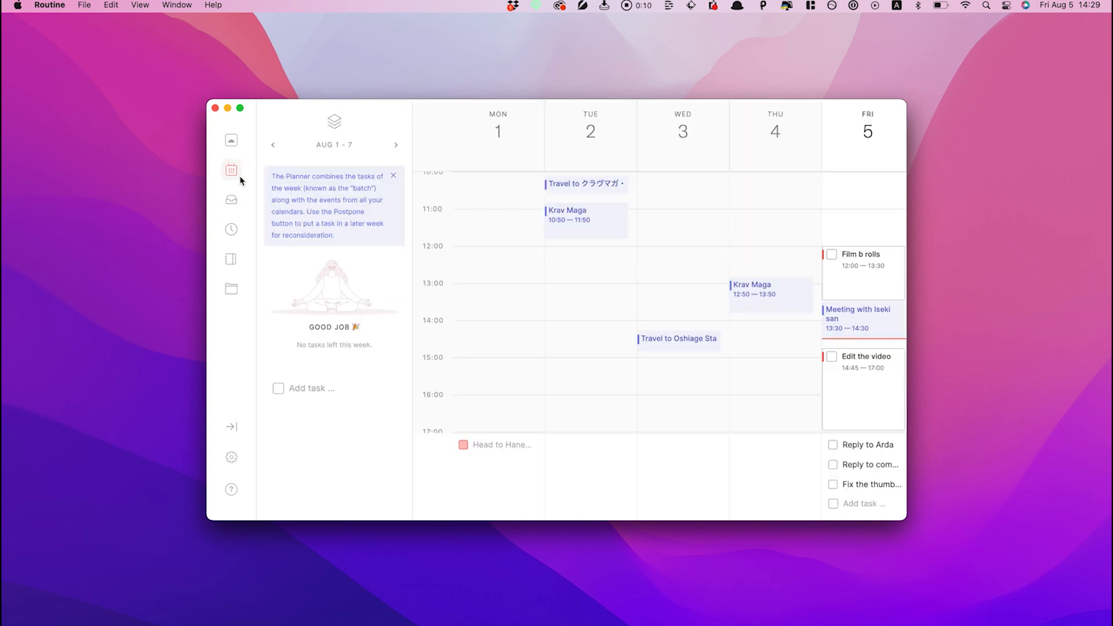
scroll(down, 3)
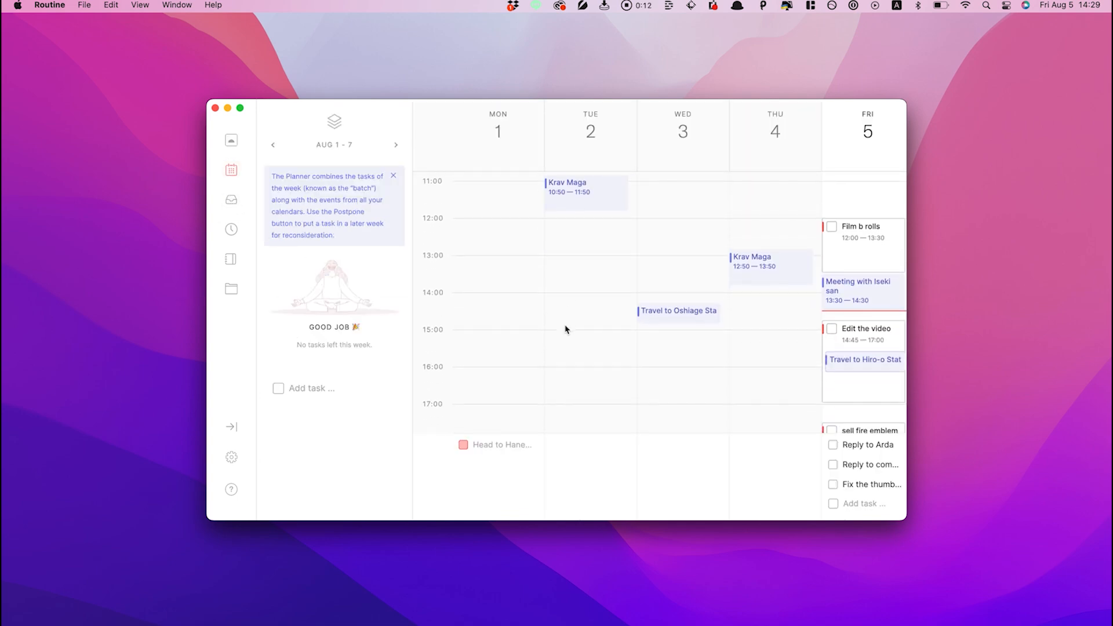
click(231, 200)
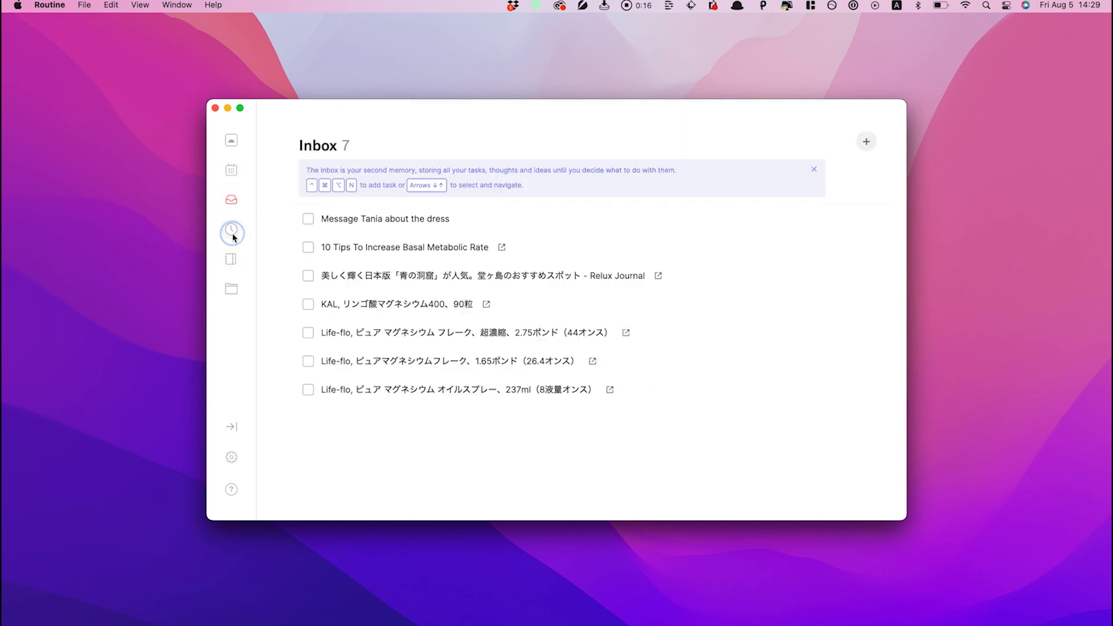
click(231, 228)
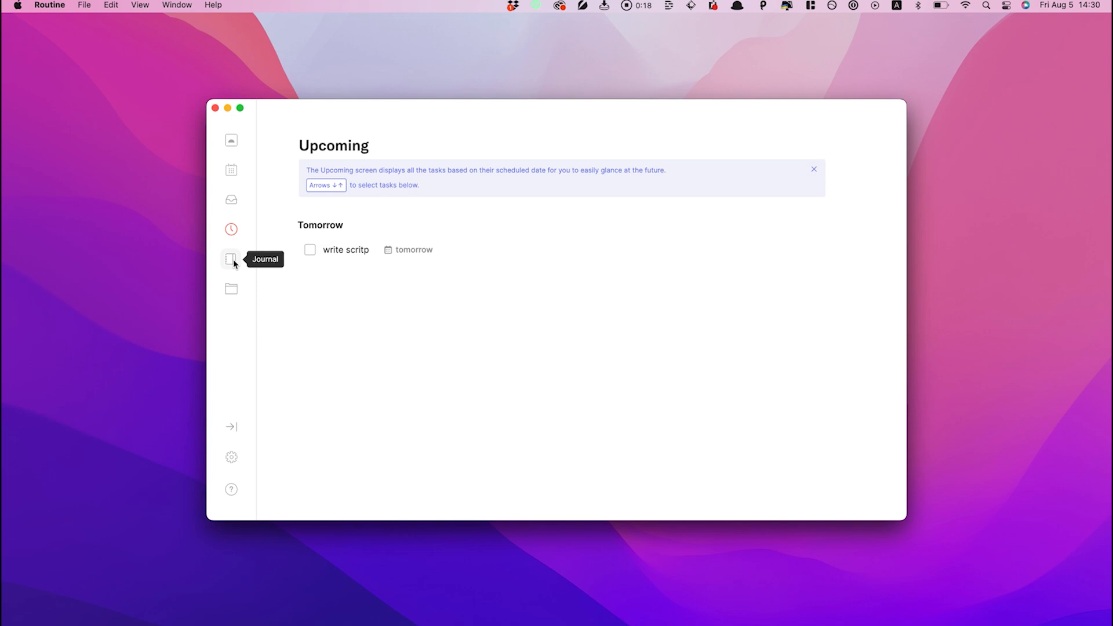
click(230, 259)
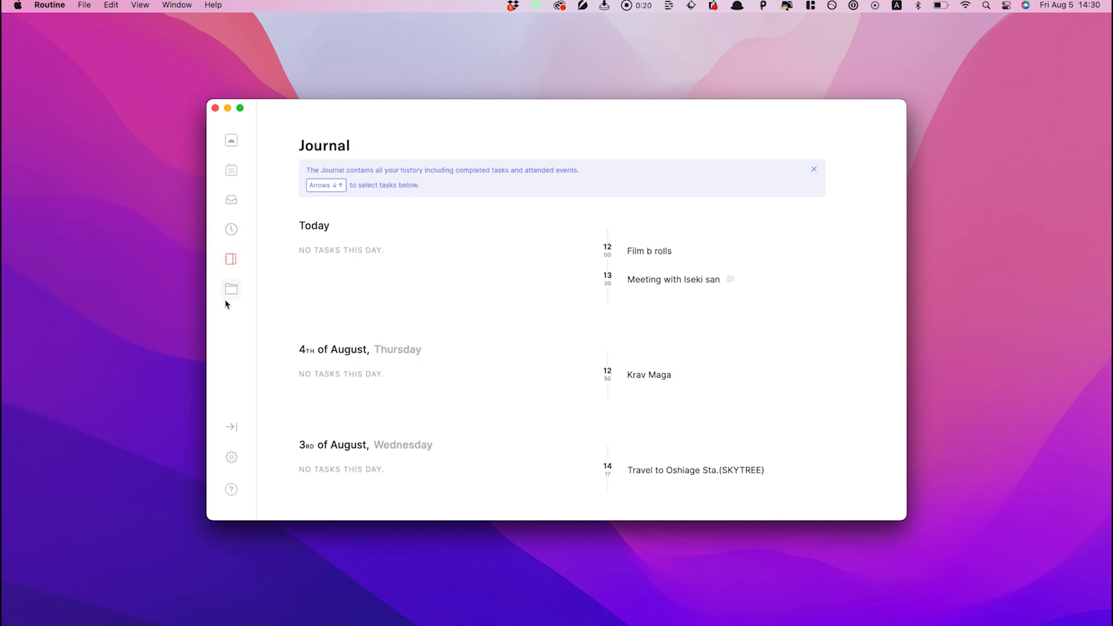
click(231, 288)
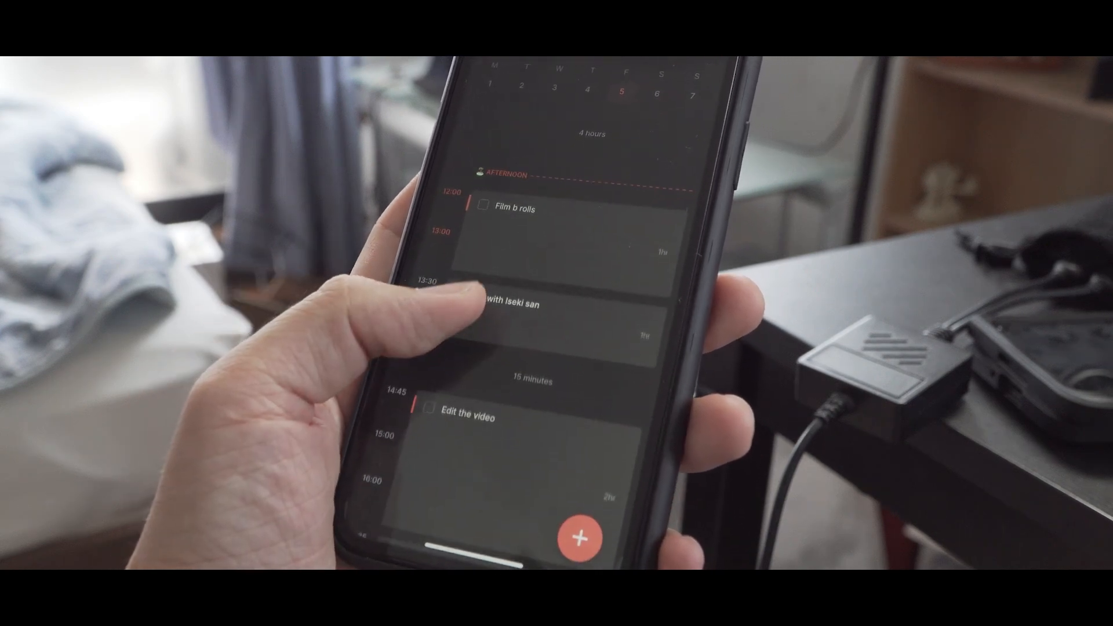
scroll(down, 3)
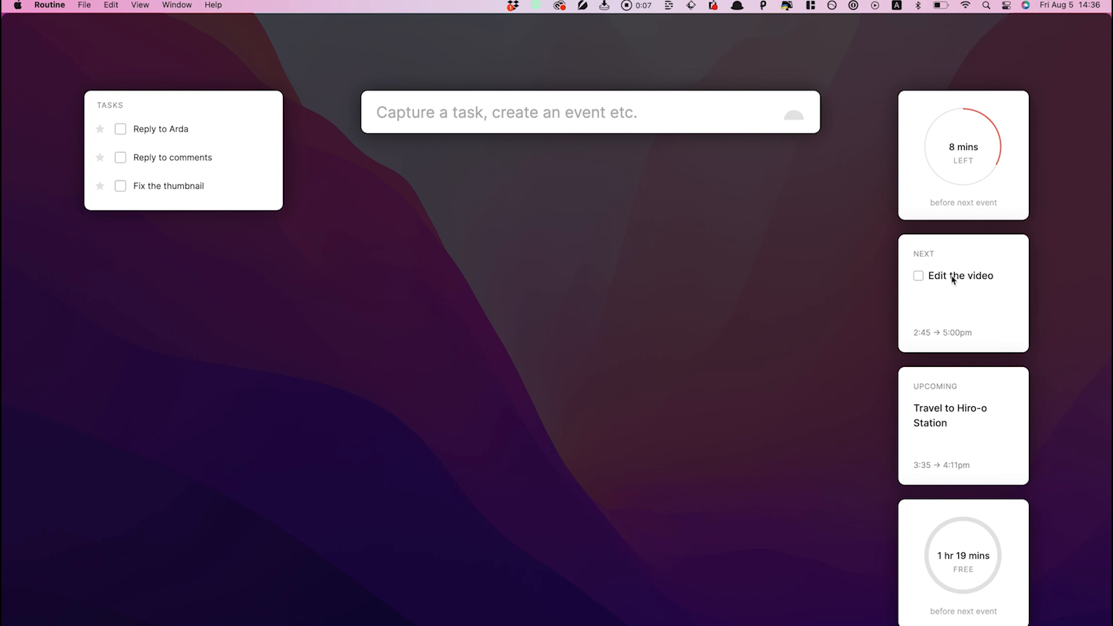
mouse_move(574, 227)
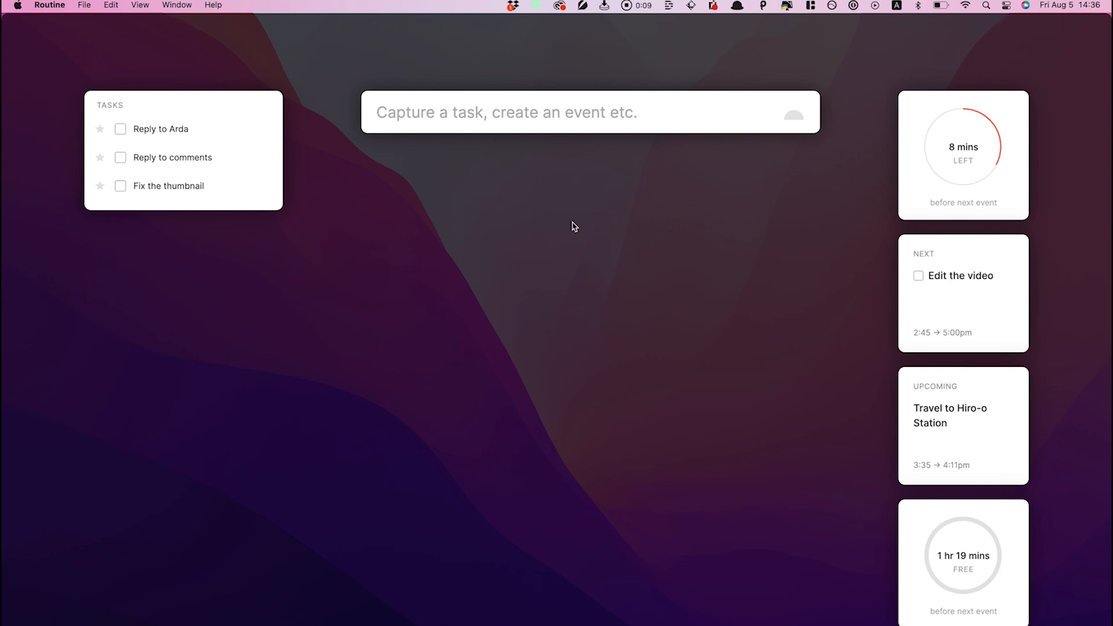
Step: Type 'message Jo today at 3pm' into Routine's capture bar
text(message Jo o)
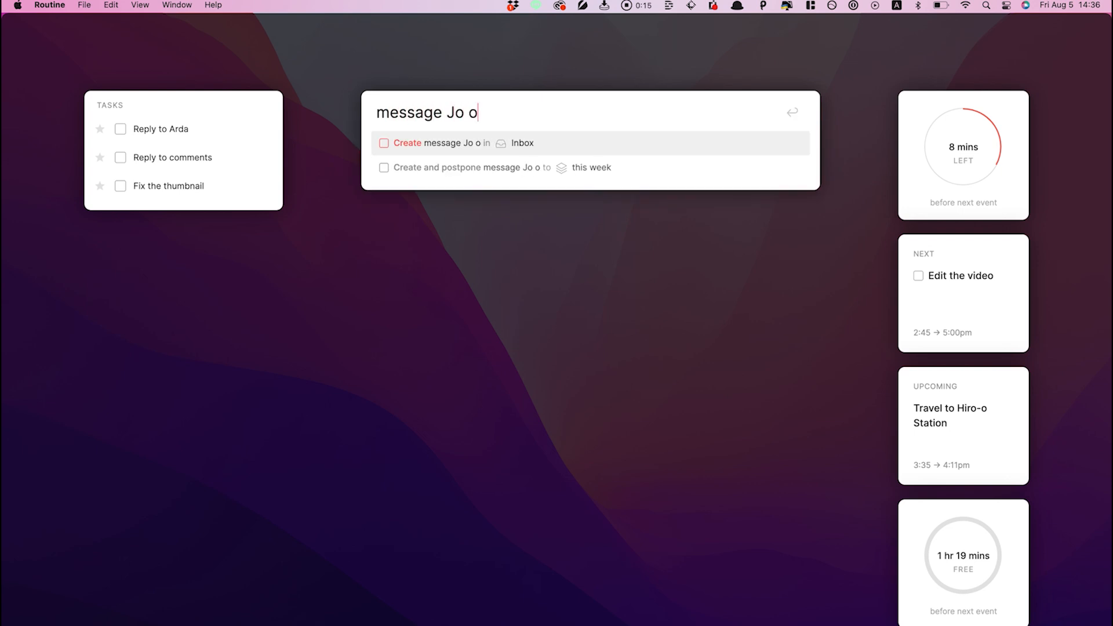
text(today at)
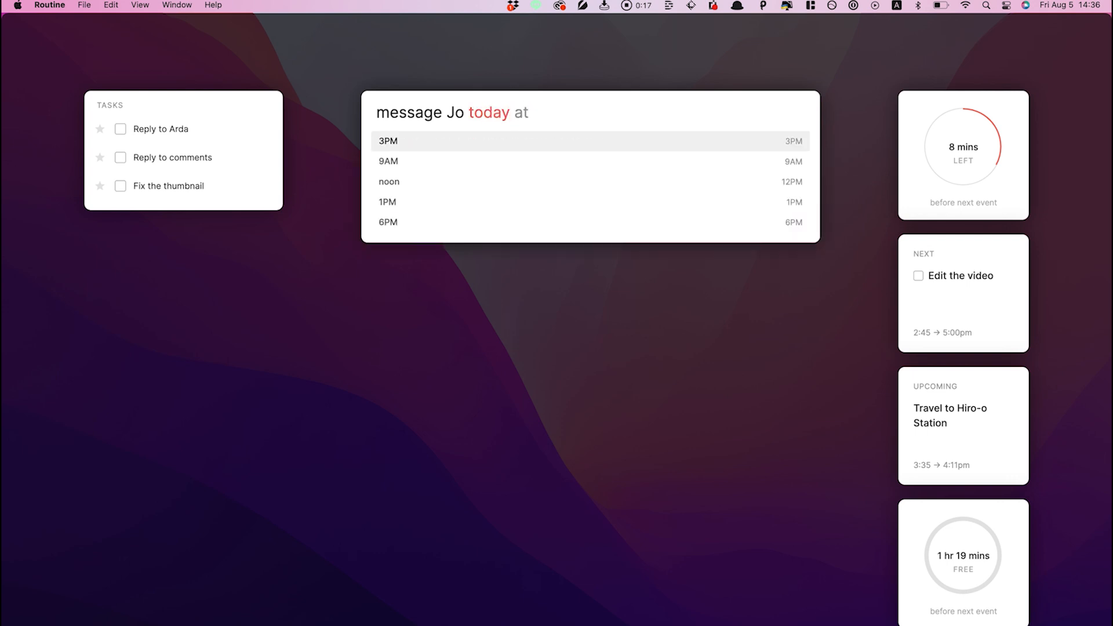
text(3)
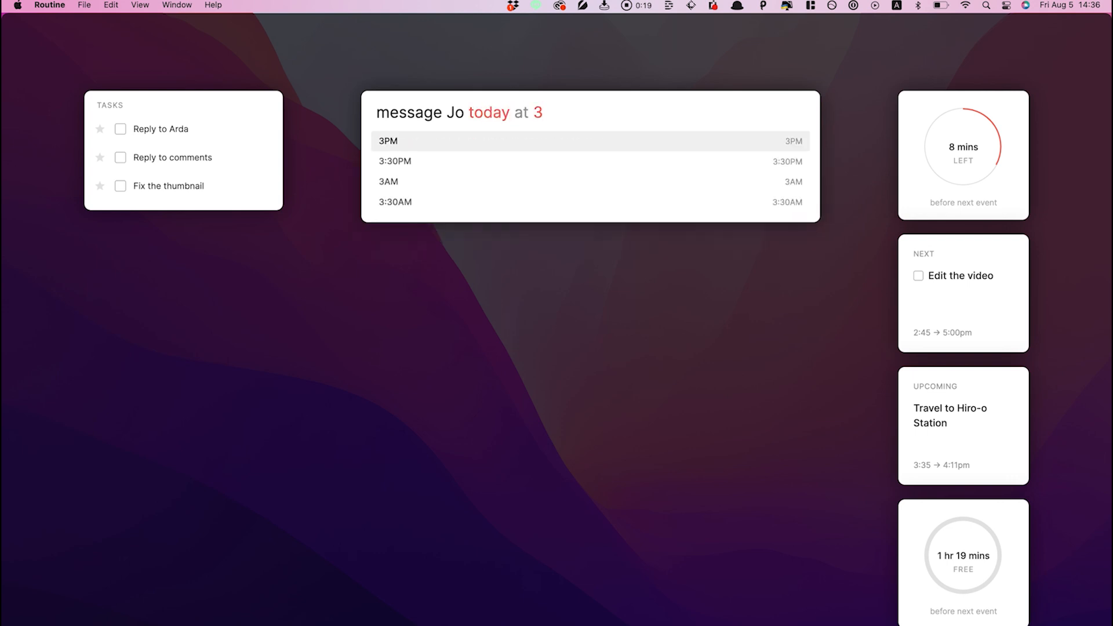
text(pm)
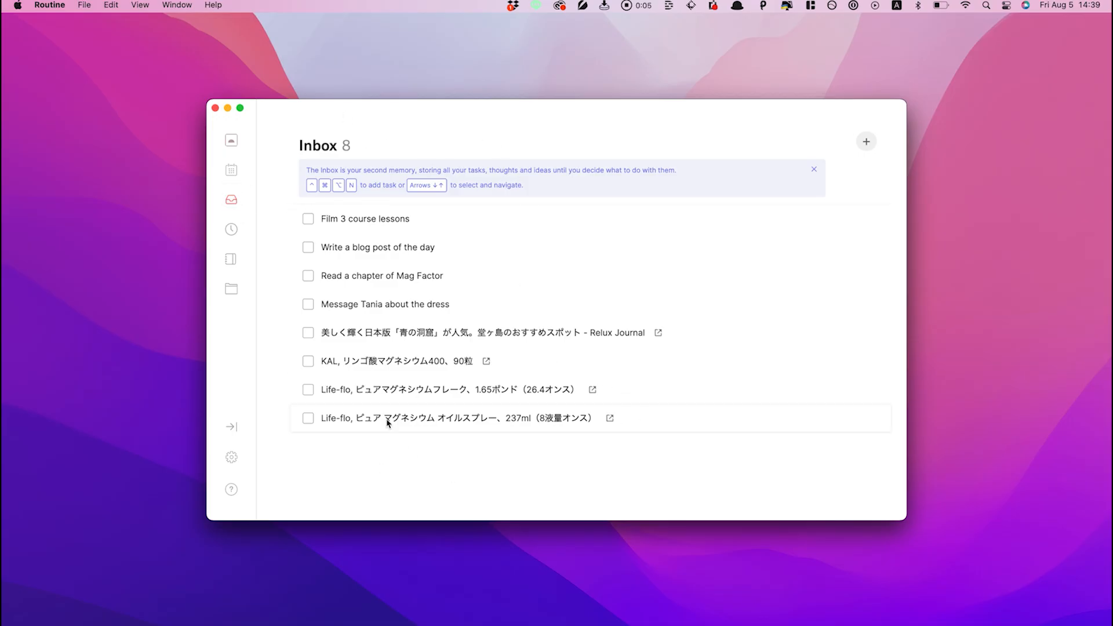
mouse_move(231, 227)
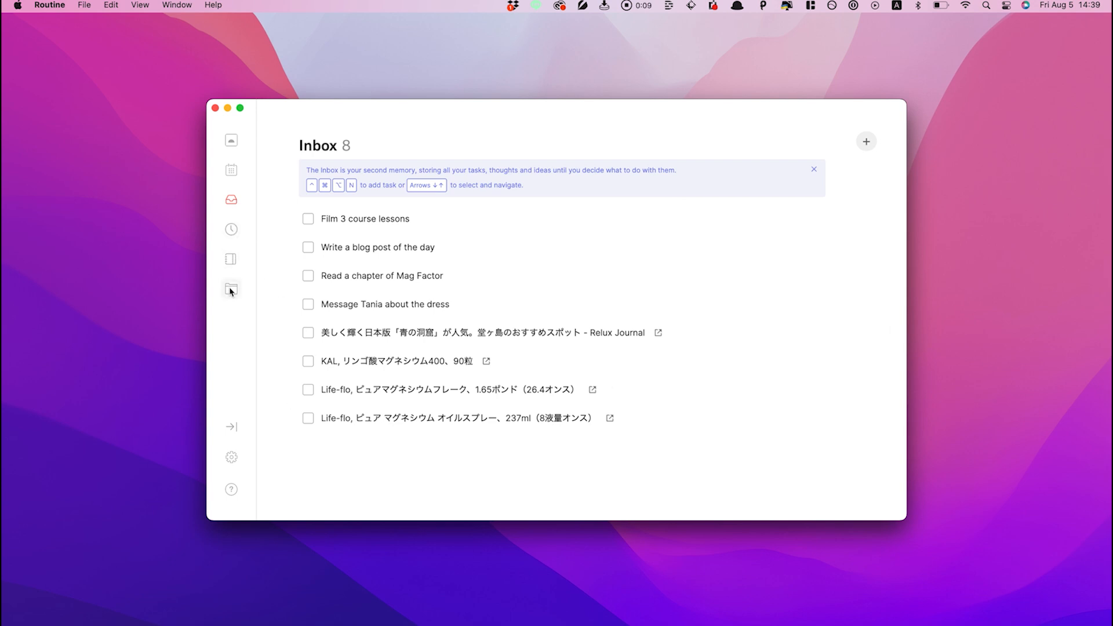
Step: Switch to the weekly Planner, then open the Demo page under Pages
click(231, 170)
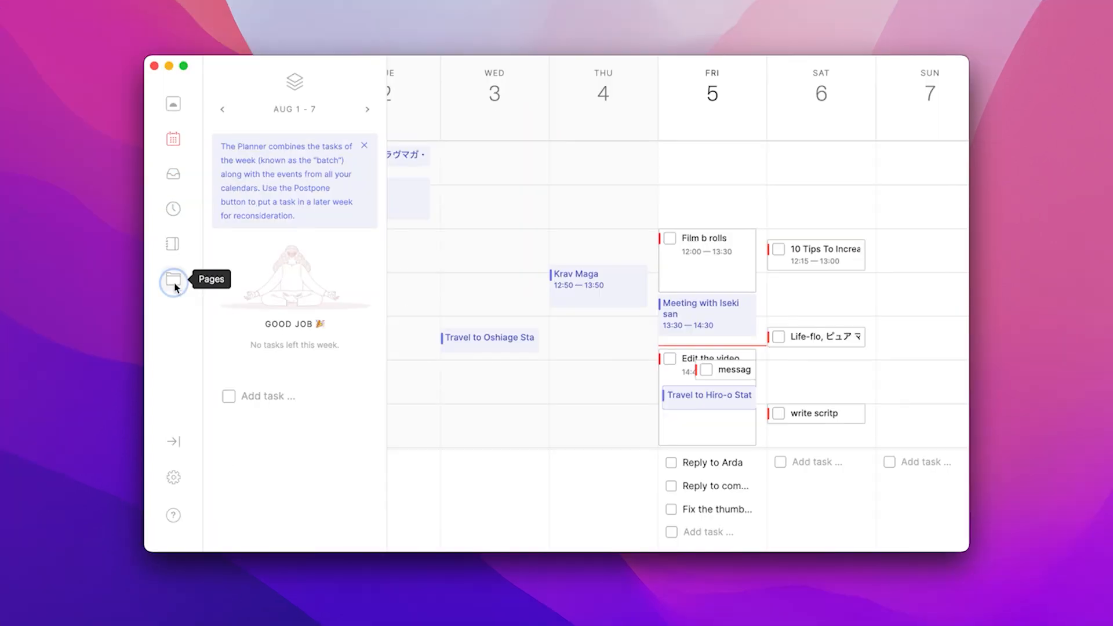
click(173, 279)
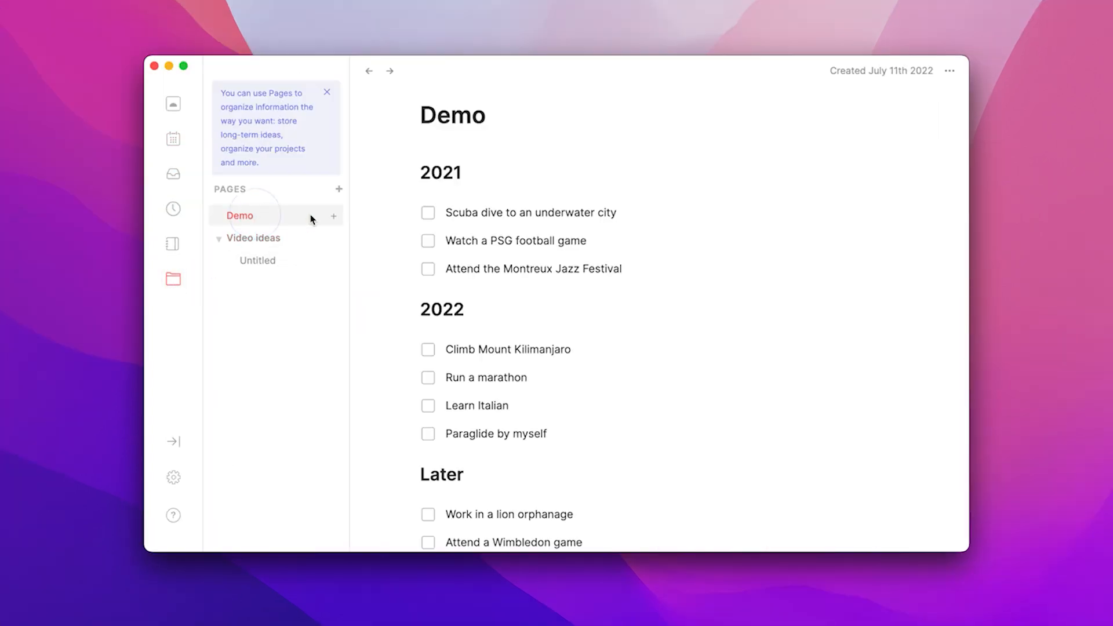
Step: Write 'Hello!' on the Video ideas page and pick a block type from the / menu
click(252, 238)
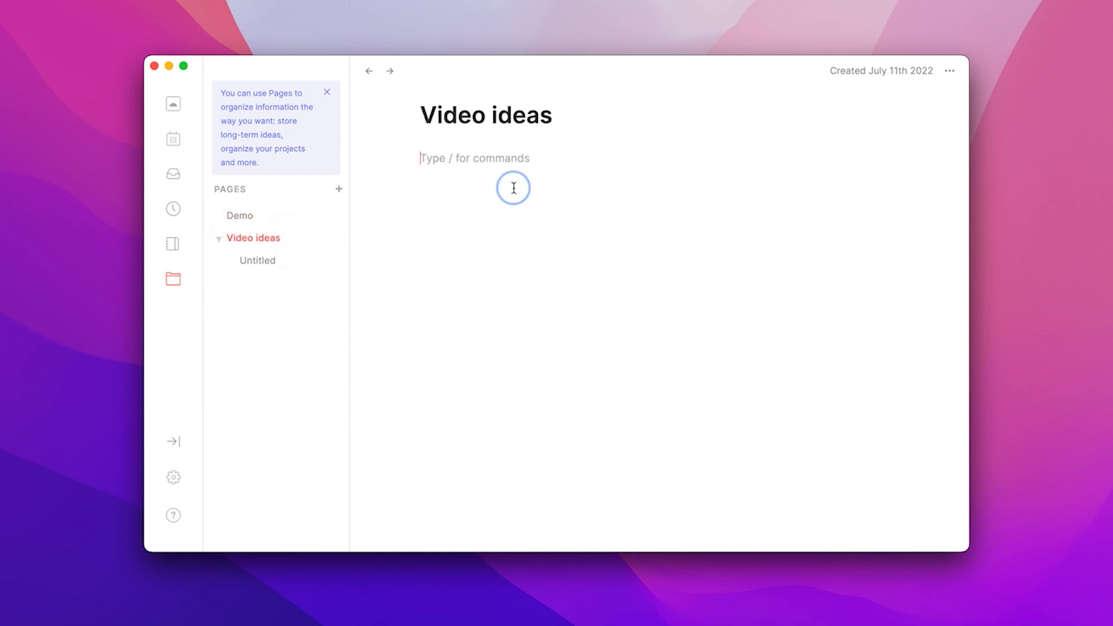
text(H)
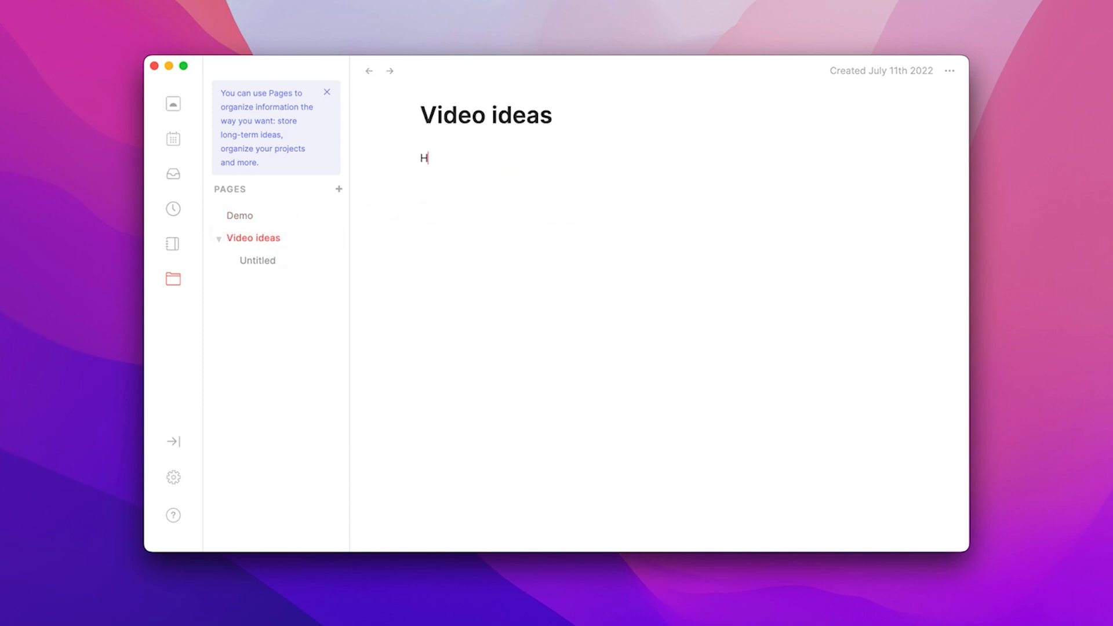
text(ello!)
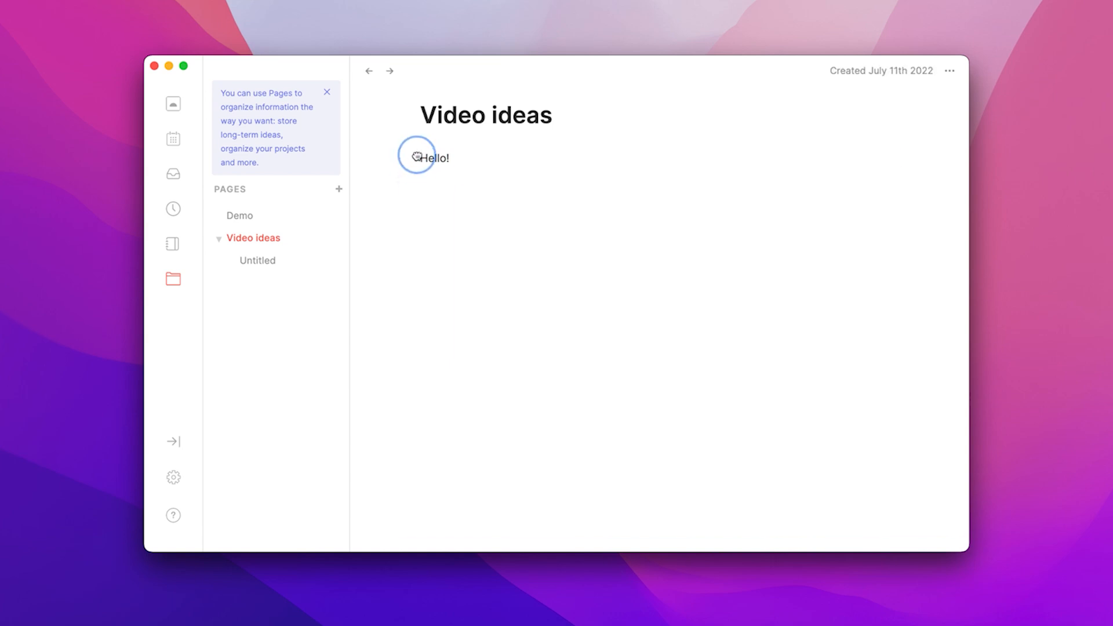
text(/)
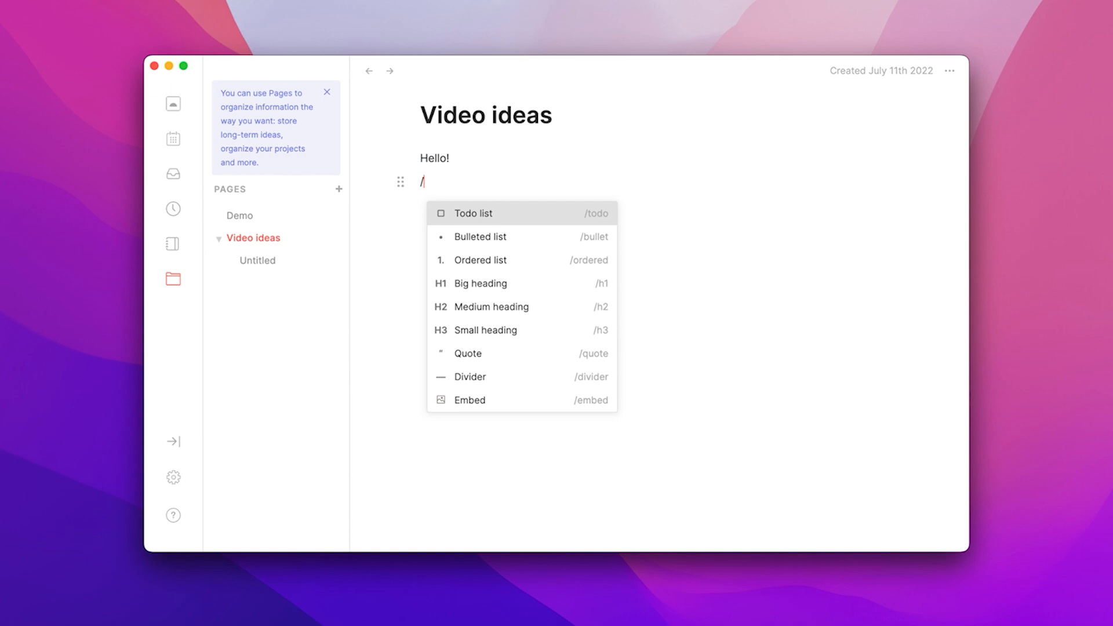
mouse_move(466, 353)
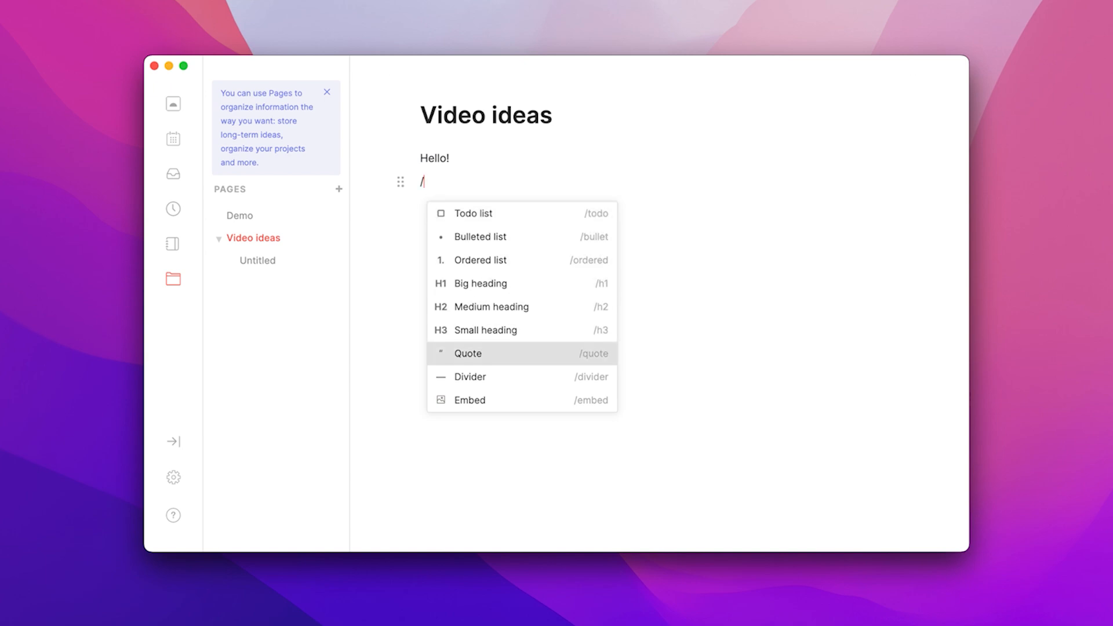
click(471, 213)
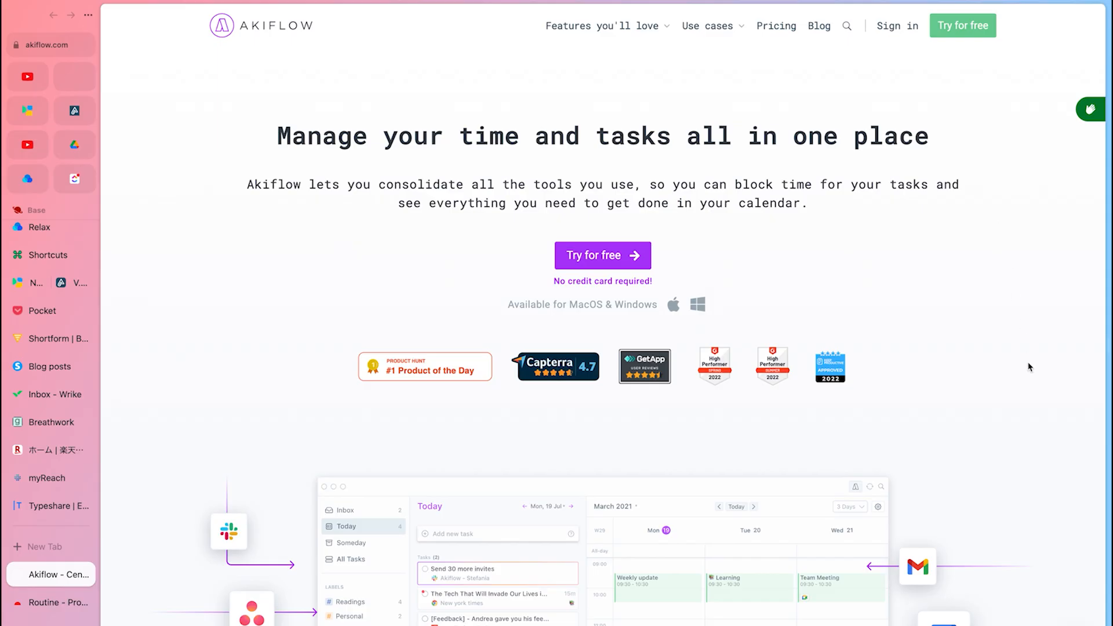
Step: Scroll Akiflow's homepage and Integrations page down to the Zapier section
scroll(down, 3)
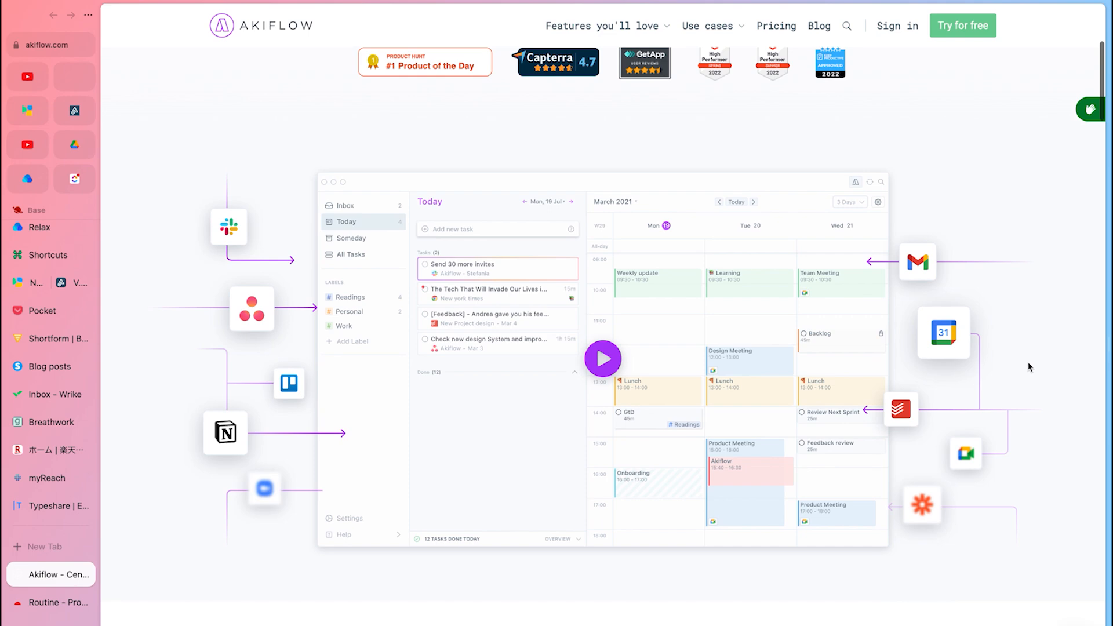
scroll(down, 3)
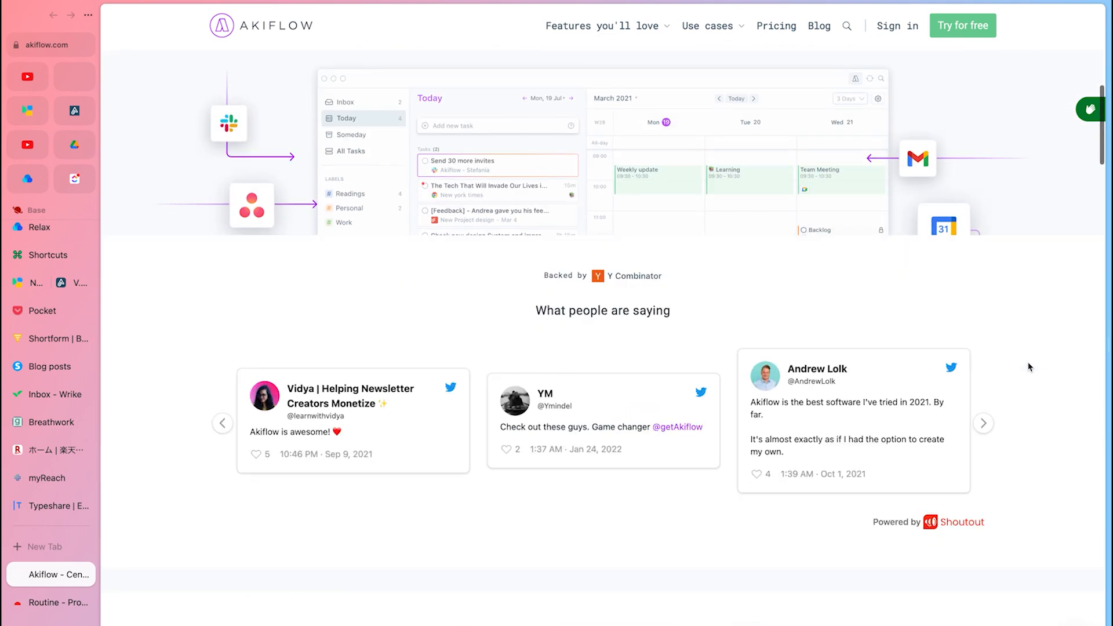
scroll(down, 3)
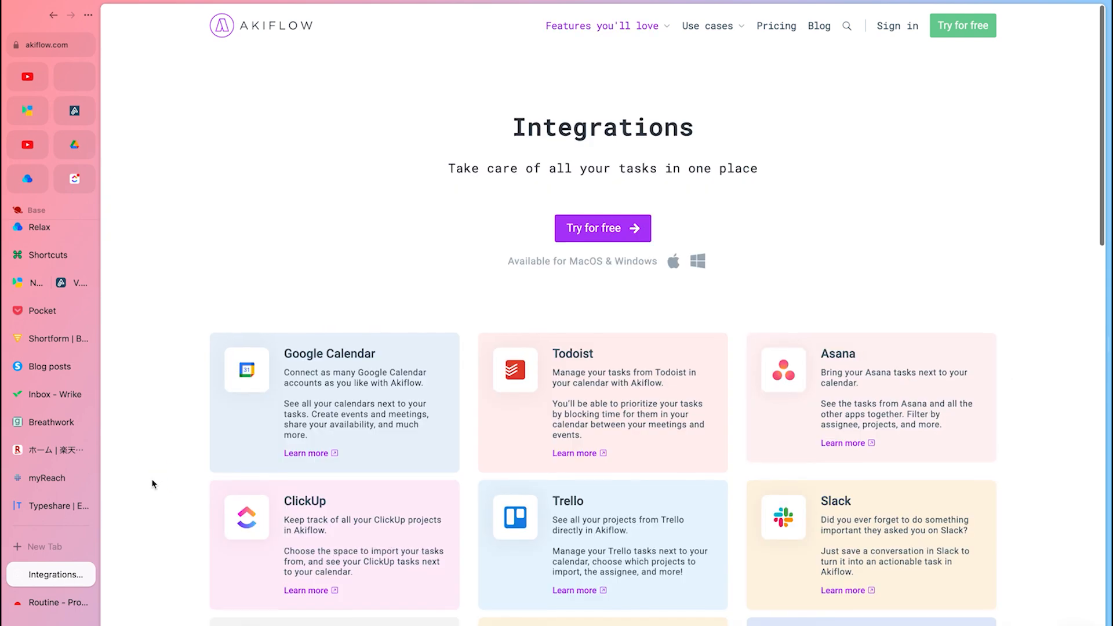
scroll(down, 3)
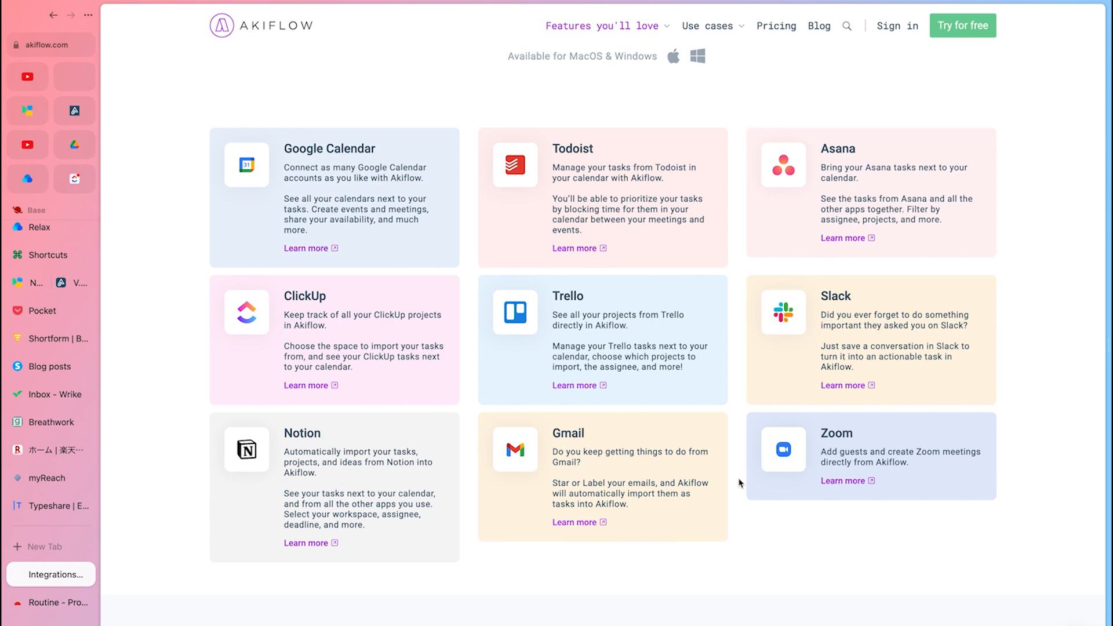
scroll(down, 3)
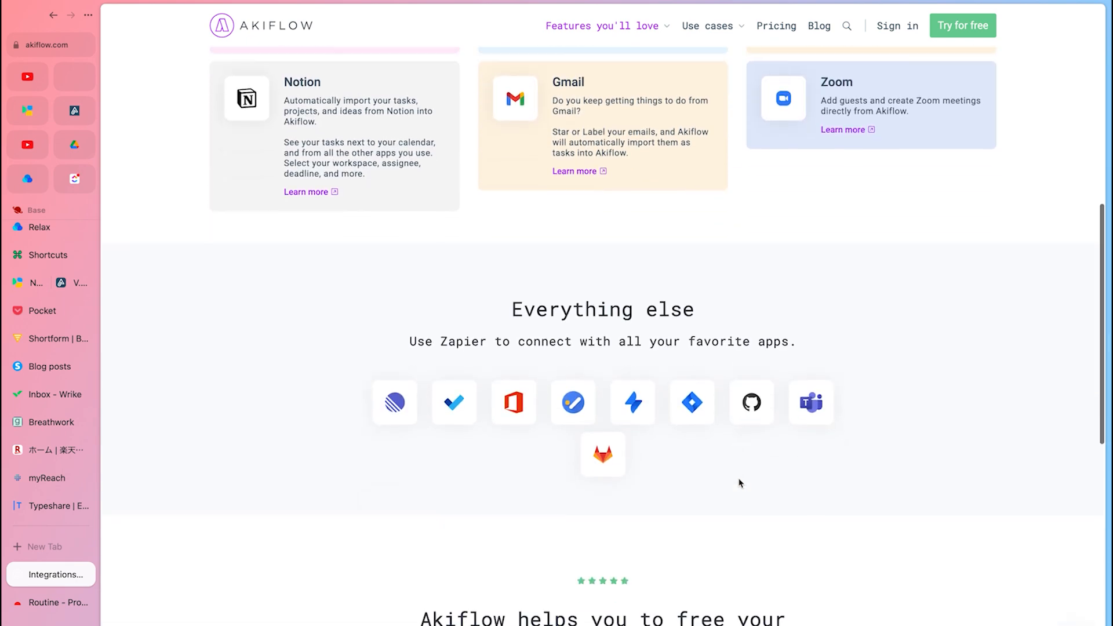
scroll(down, 3)
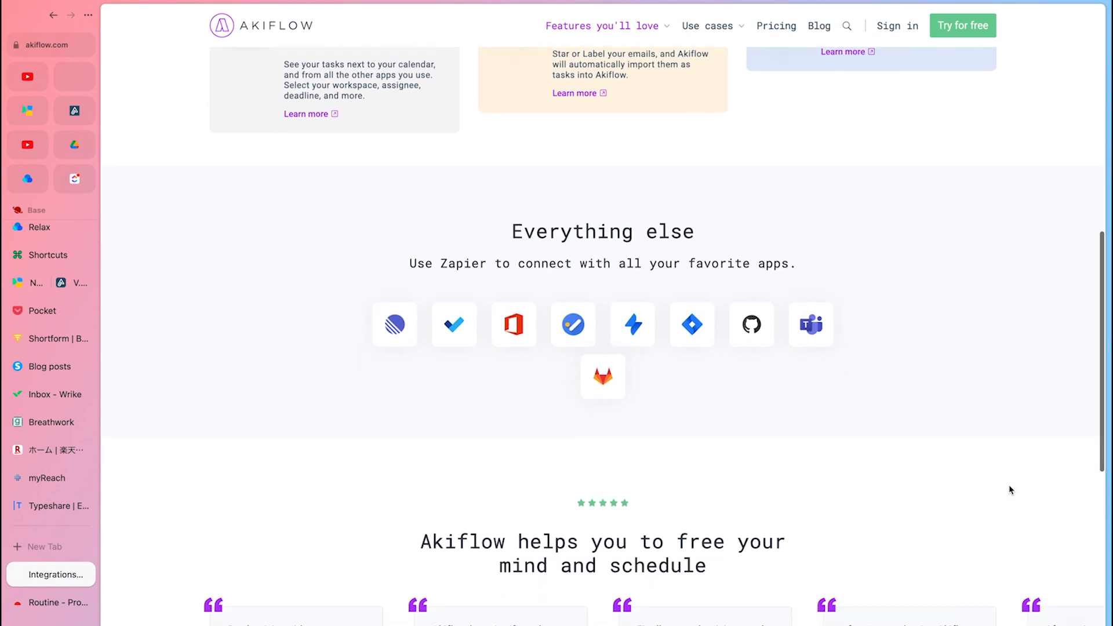
scroll(down, 3)
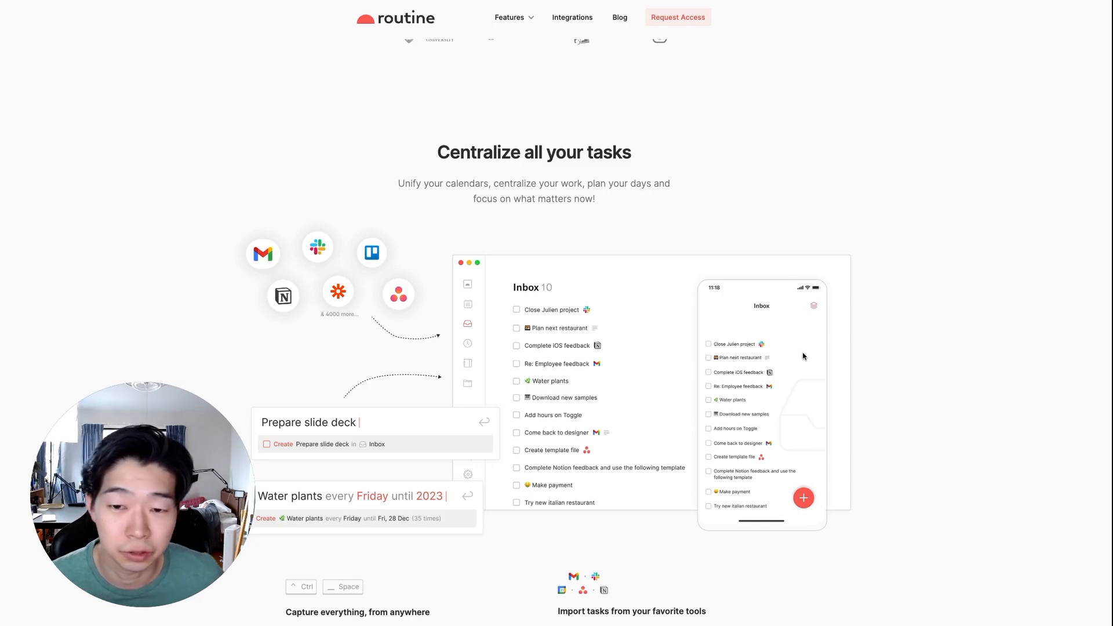
Step: Scroll Routine's site to the 'Capture everything, from anywhere' and 'Import tasks' features
scroll(down, 3)
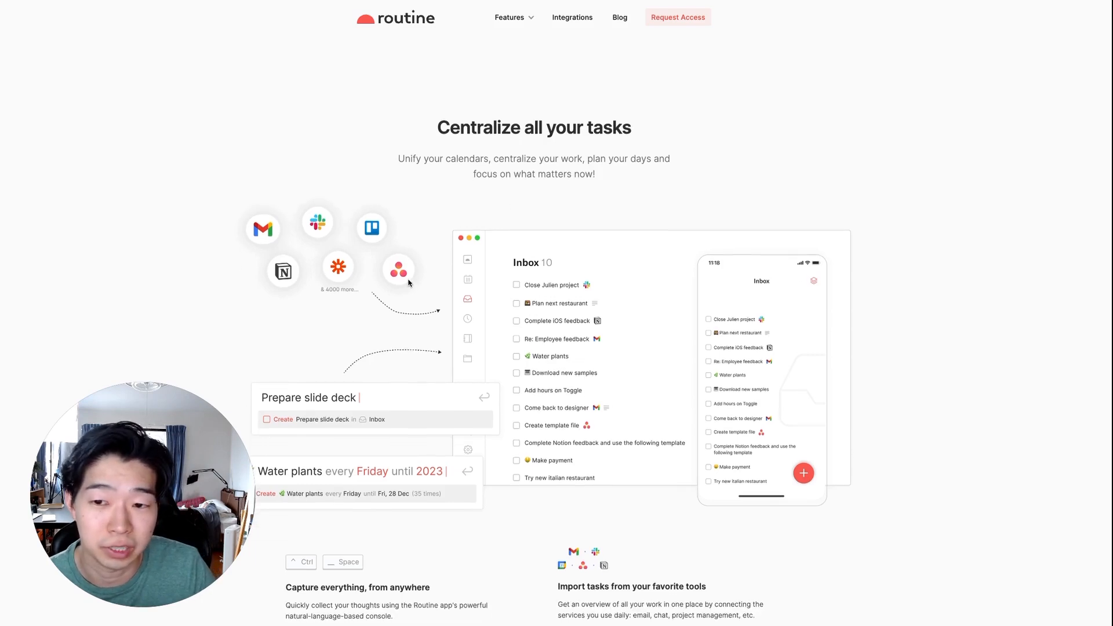
mouse_move(460, 290)
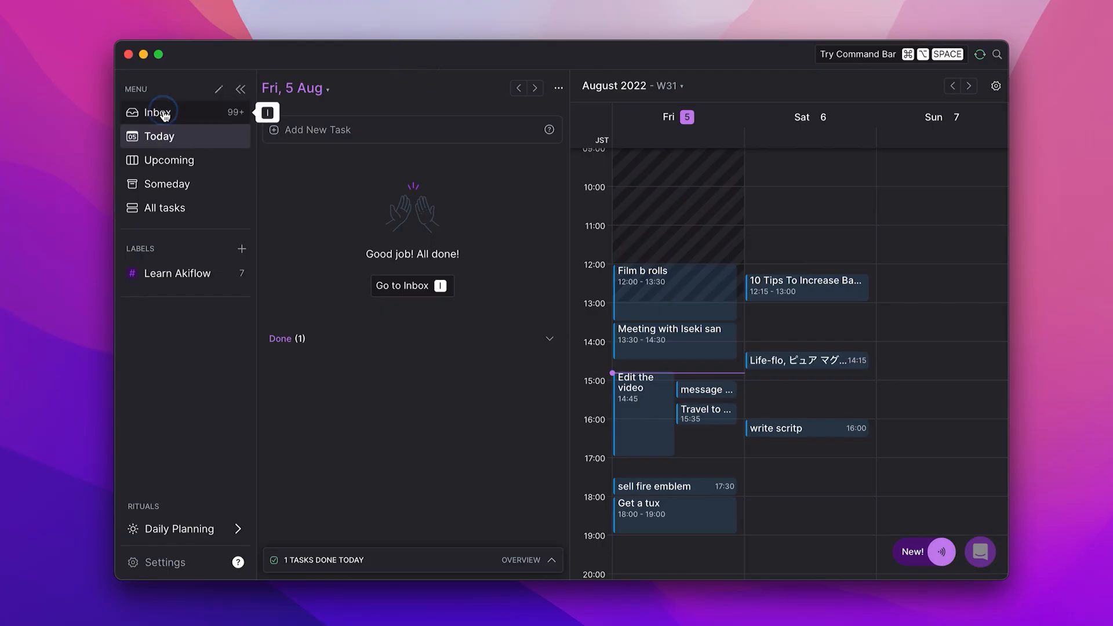
Step: Show Akiflow's Inbox and open the 'Share a link to book meetings with you' task
click(157, 112)
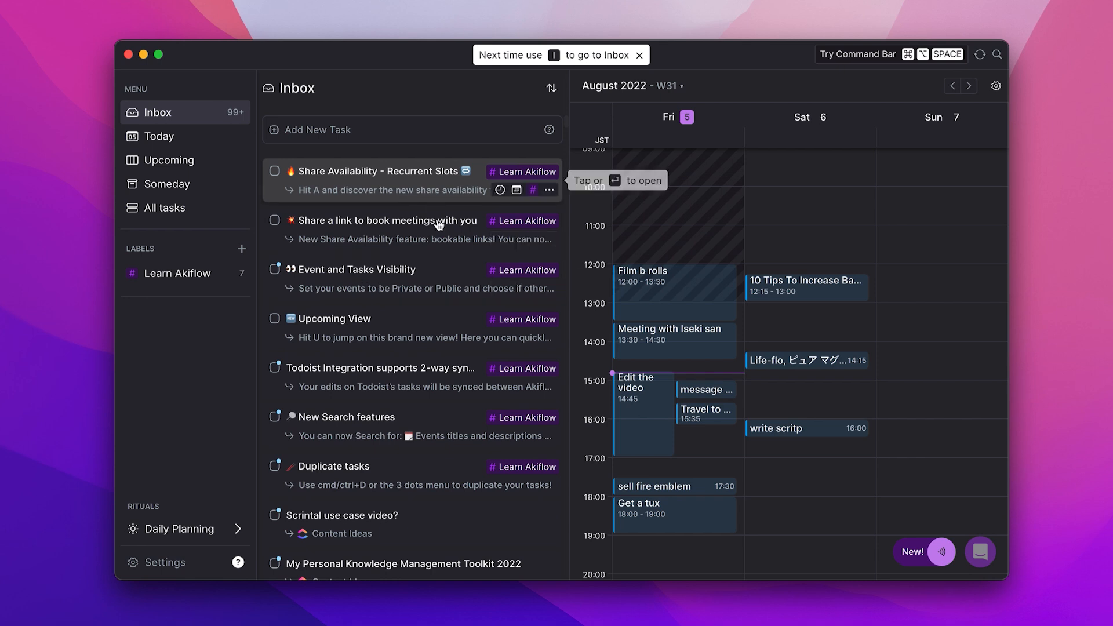
click(387, 221)
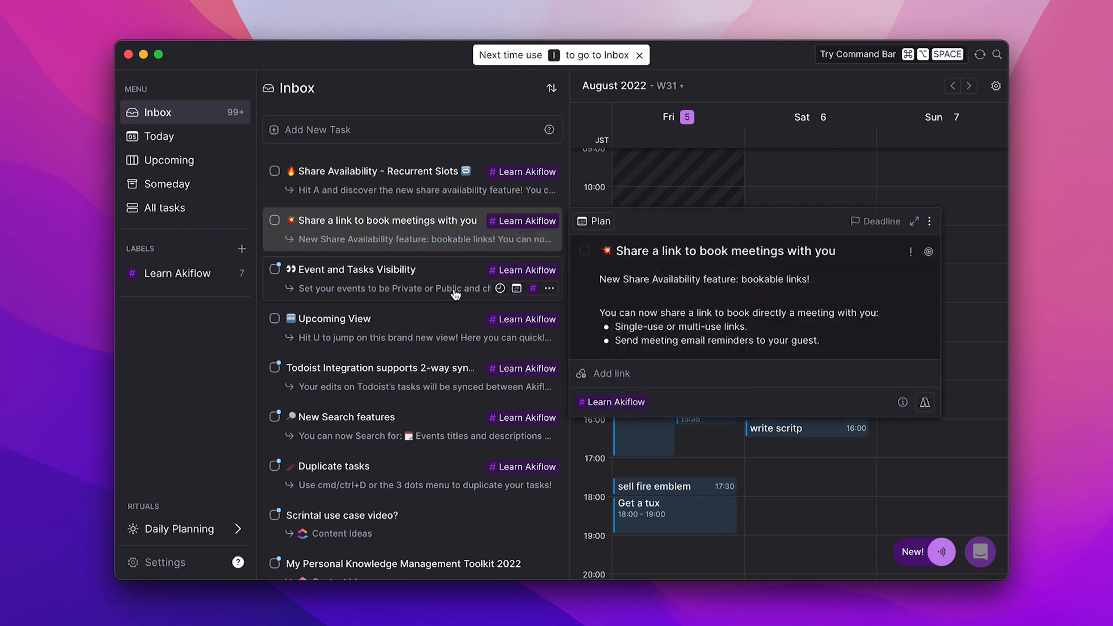
mouse_move(433, 476)
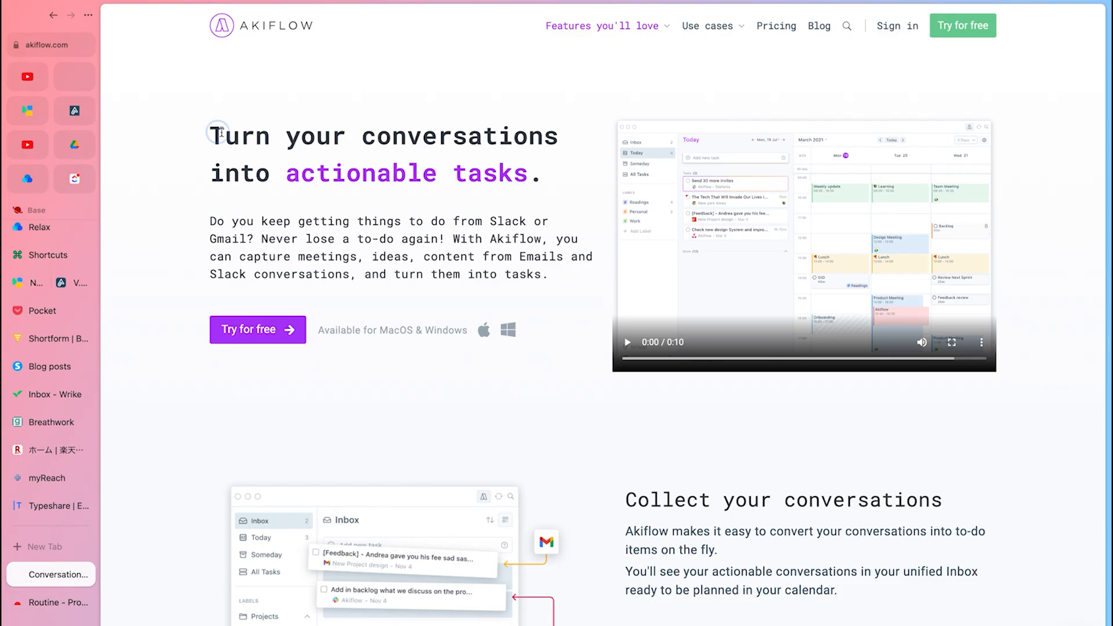
Step: Highlight the 'Turn your conversations' heading, then read through From Gmail, From Slack and From Anywhere
drag(216, 135, 550, 174)
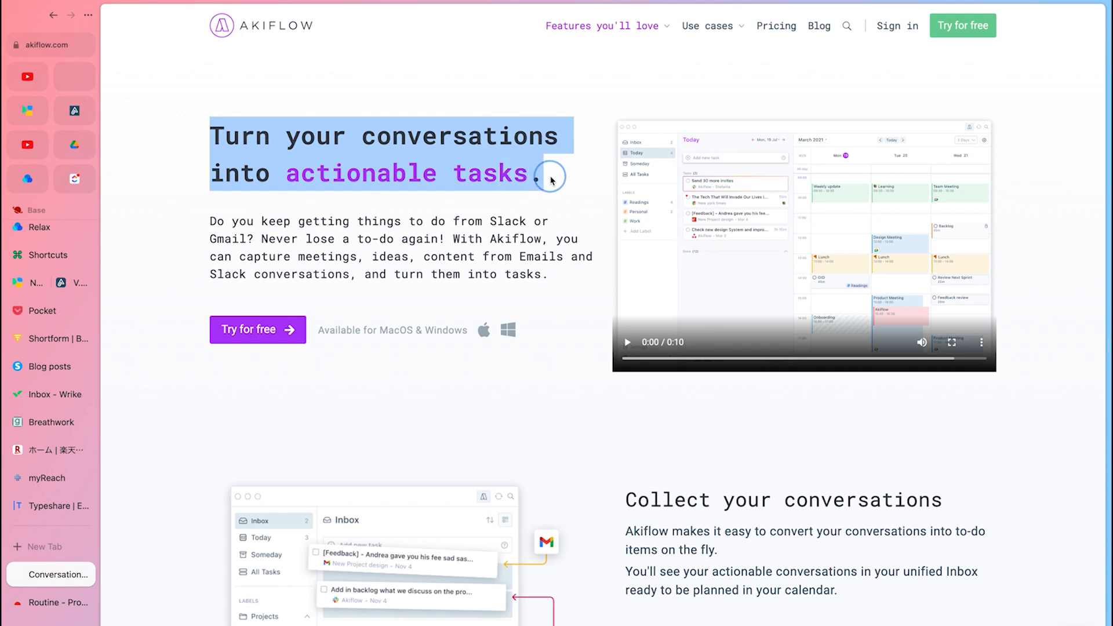
scroll(down, 3)
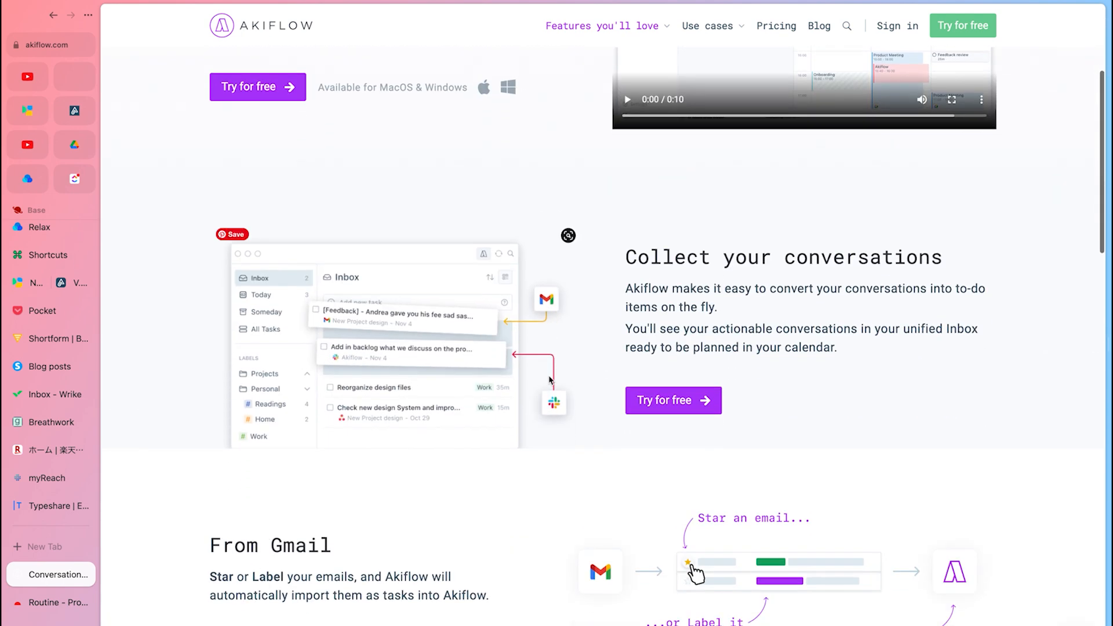
scroll(down, 3)
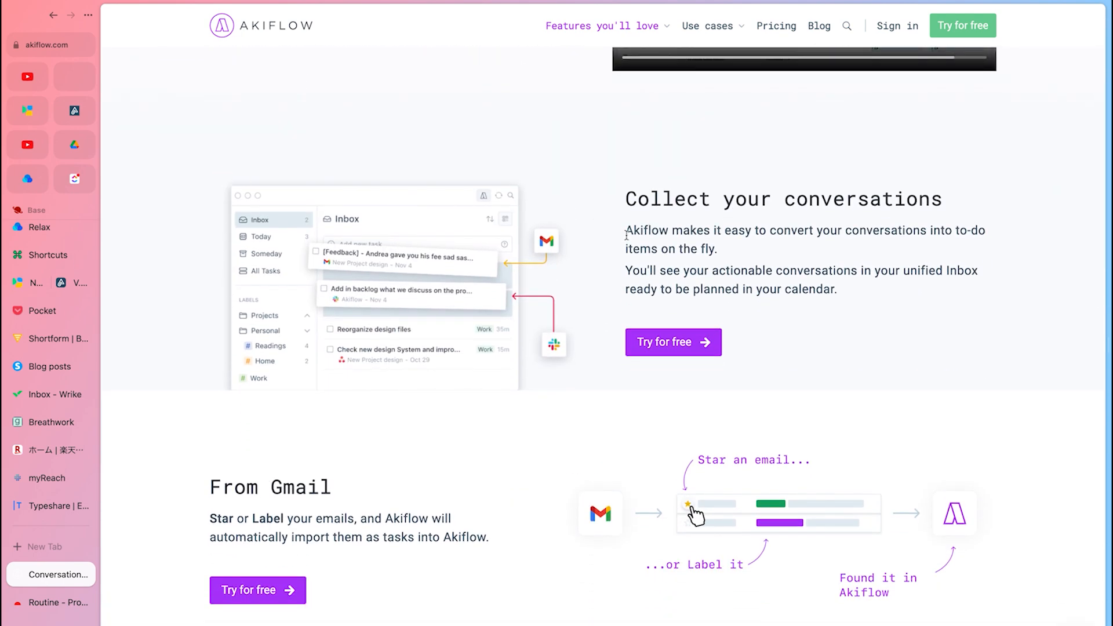
scroll(down, 3)
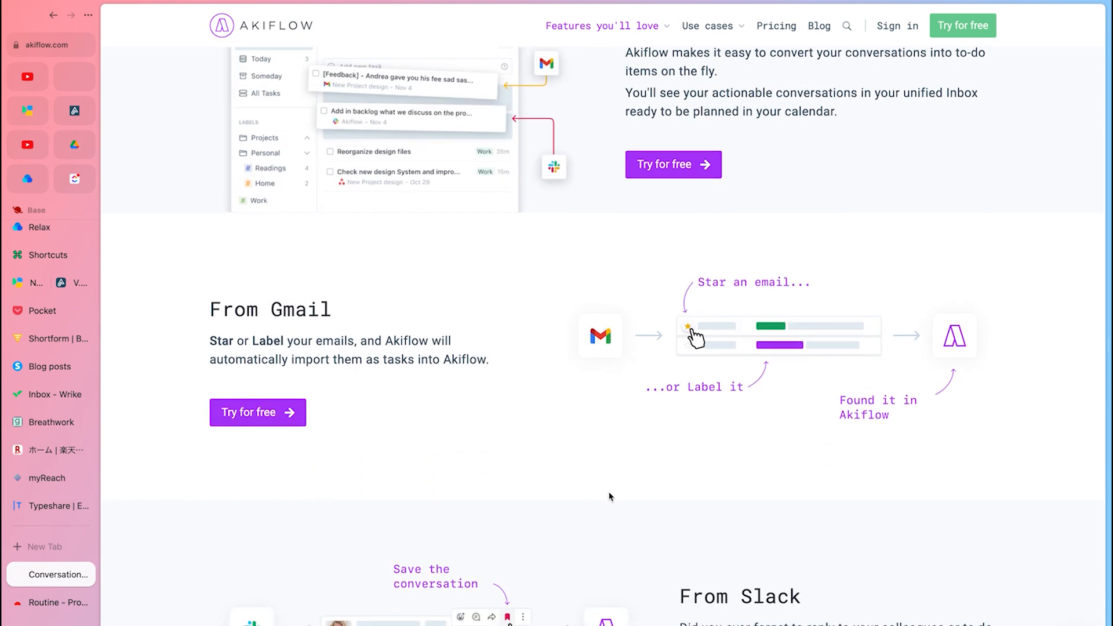
scroll(down, 3)
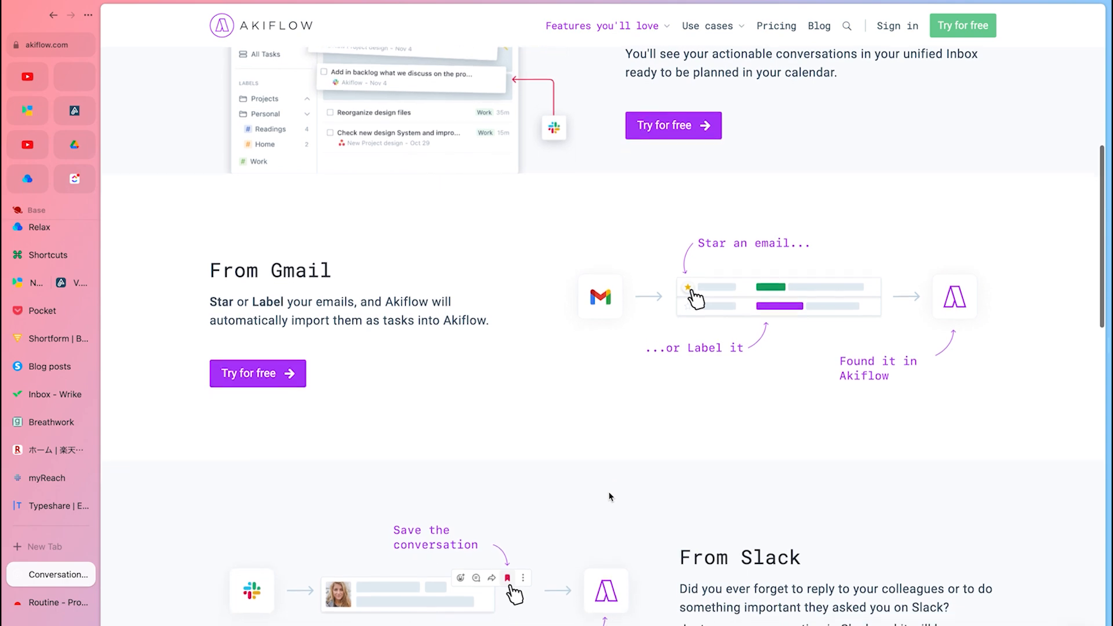
scroll(down, 3)
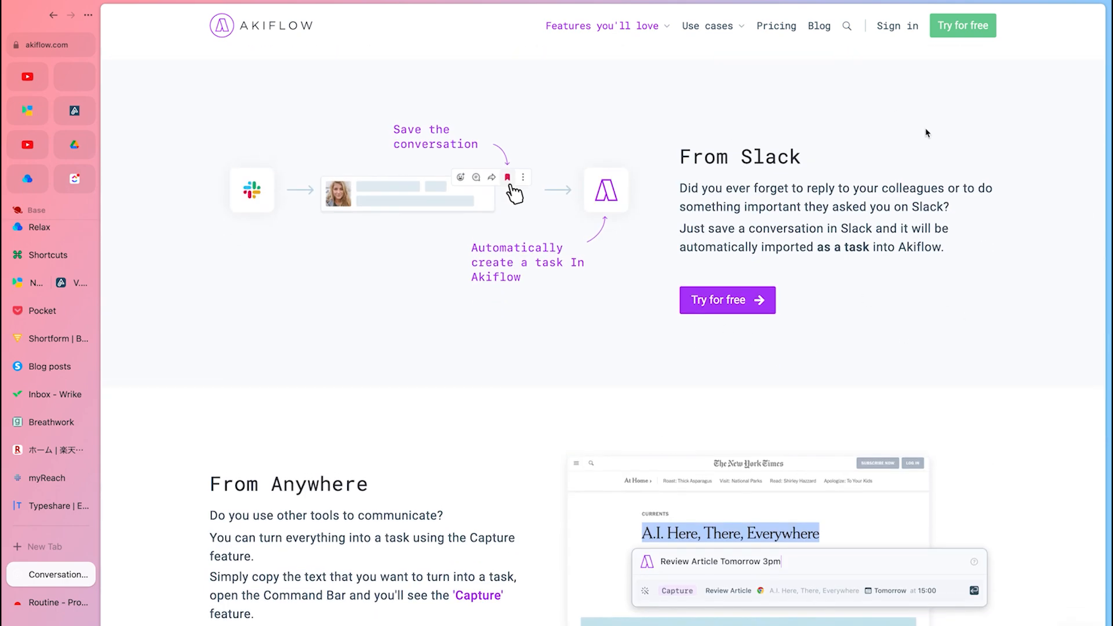
scroll(down, 3)
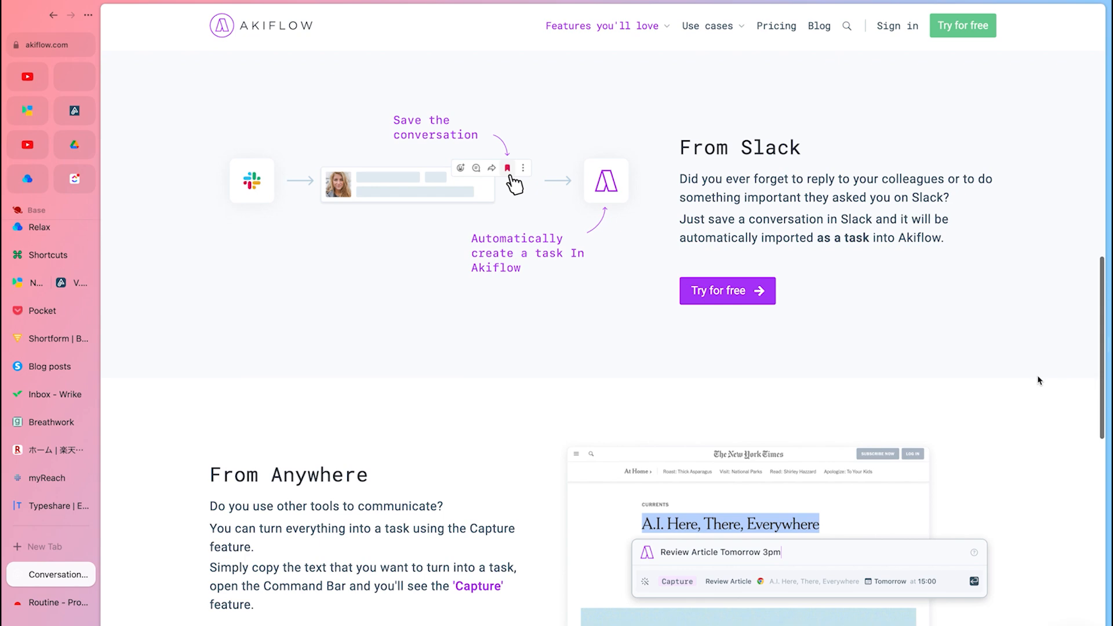
scroll(down, 3)
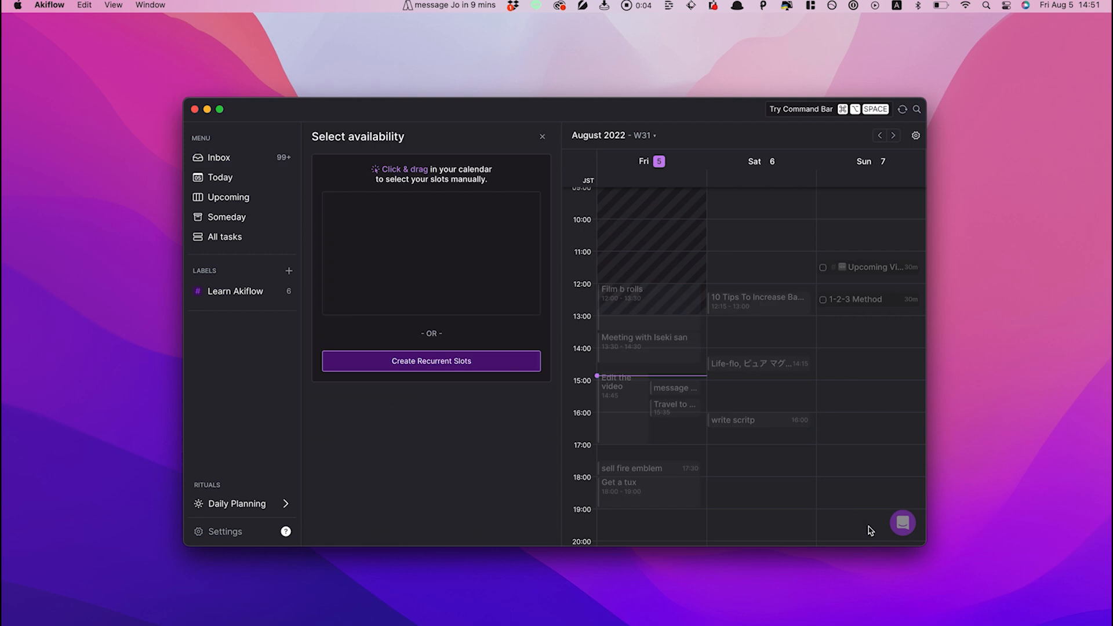
Step: Drag across the calendar to select availability slots in the Select availability panel
drag(359, 234, 445, 287)
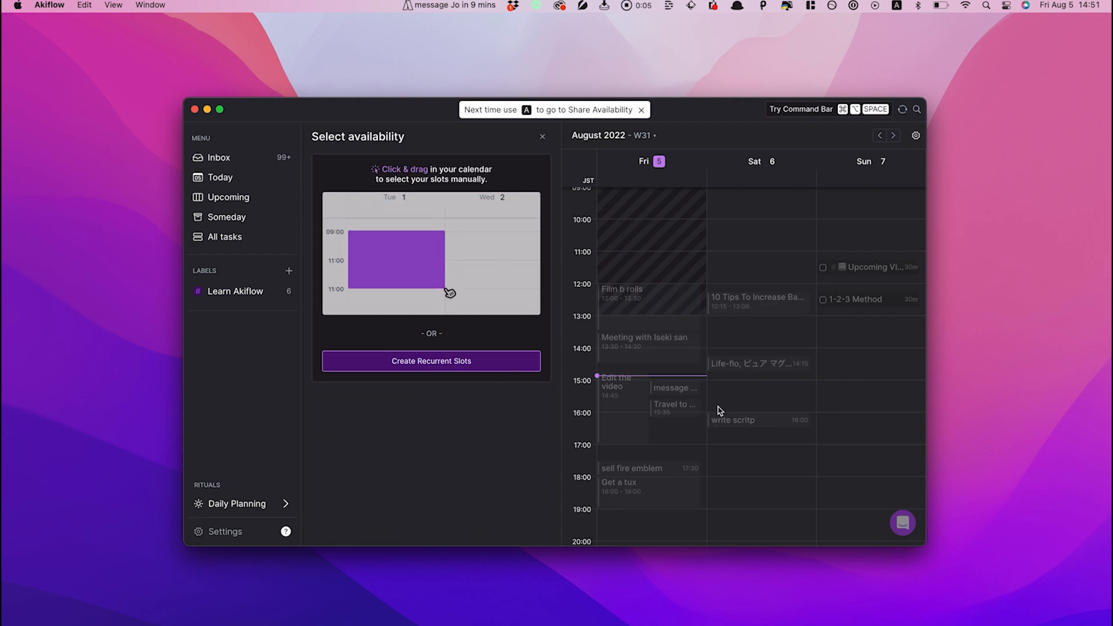